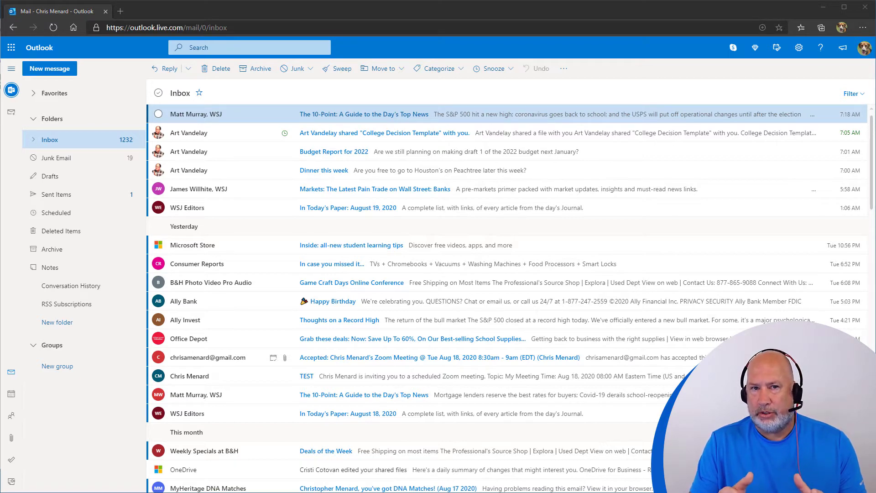
mouse_move(496, 426)
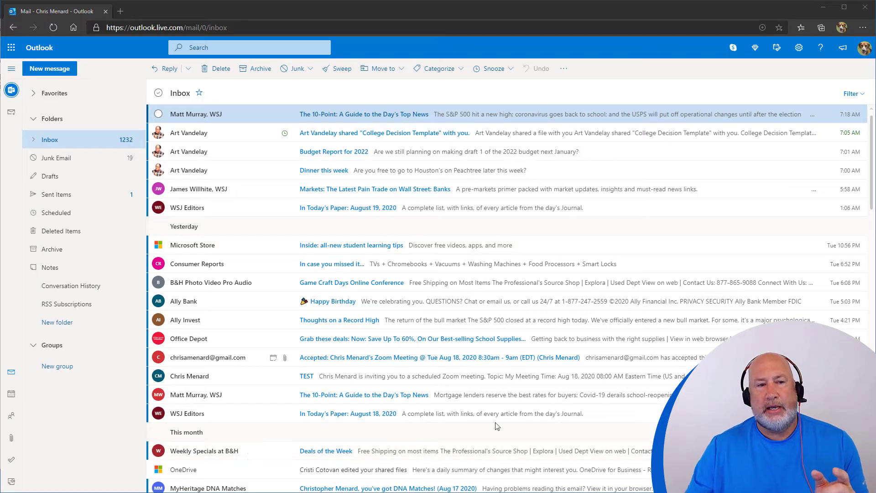
Turn on Focused Inbox from the quick settings panel
scroll(down, 3)
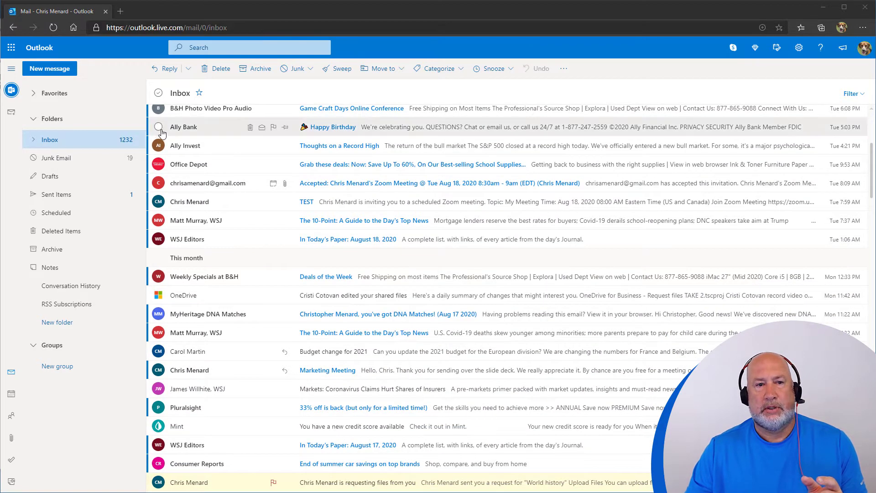
scroll(up, 3)
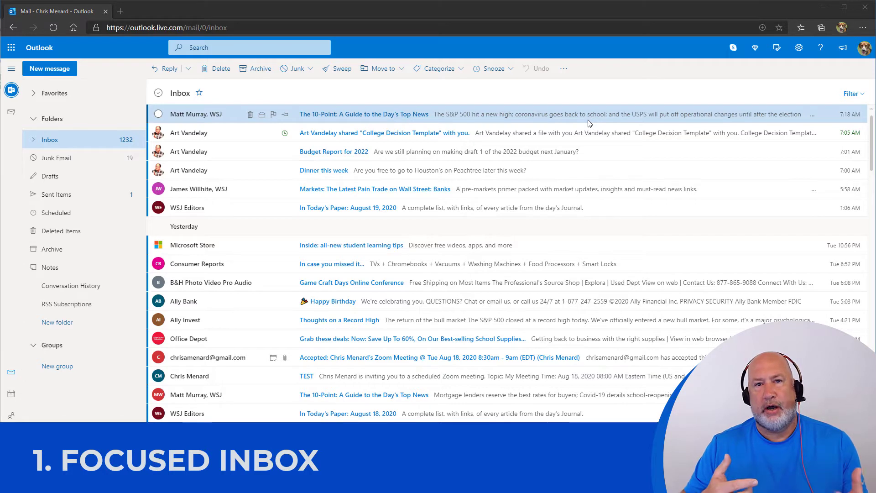
mouse_move(812, 31)
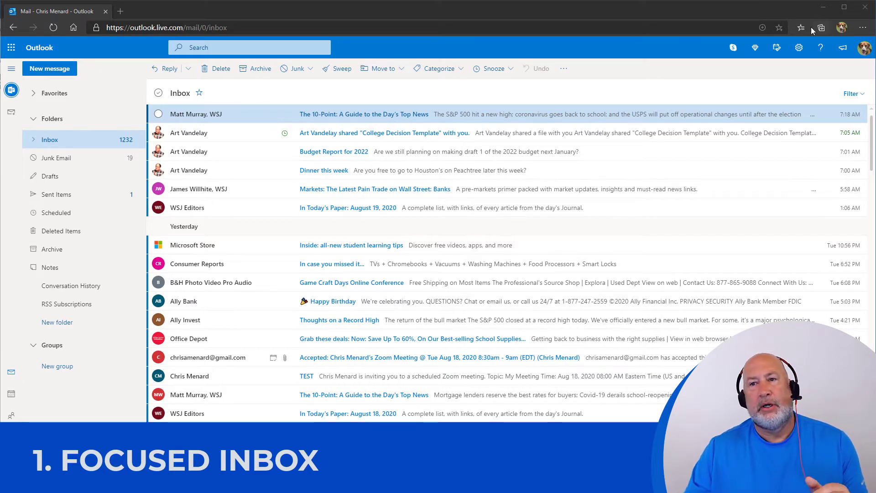
mouse_move(800, 48)
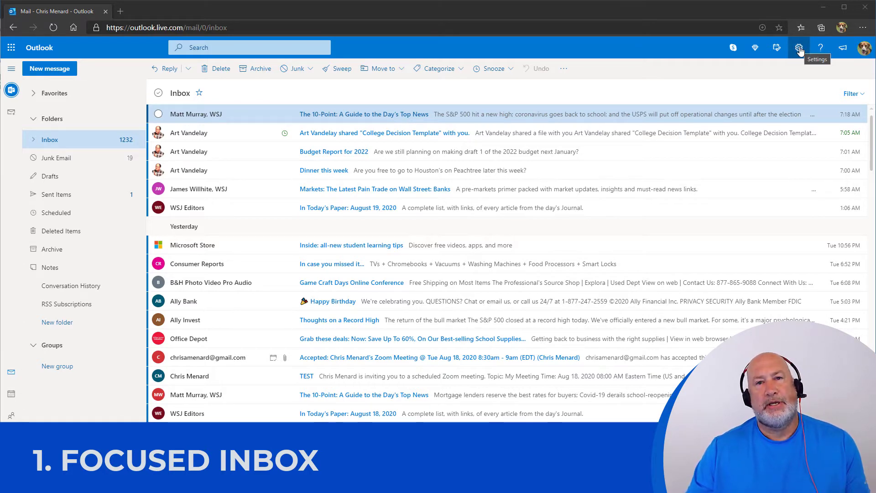
click(799, 48)
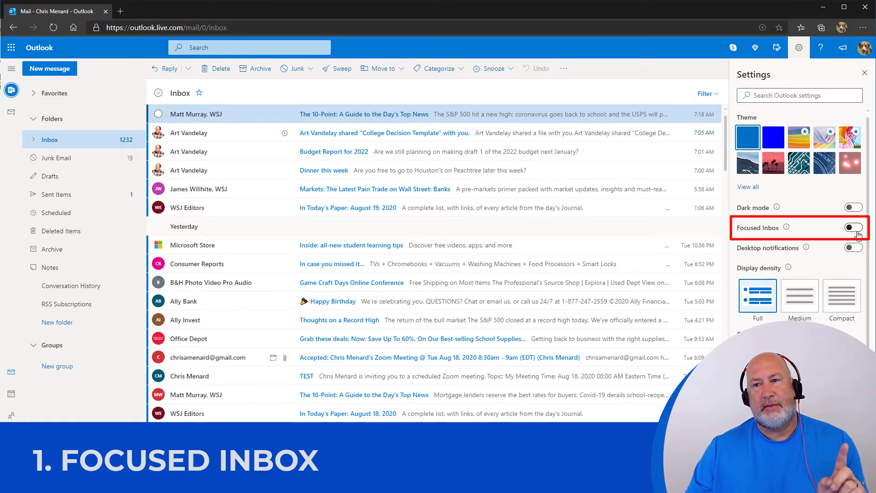
click(852, 227)
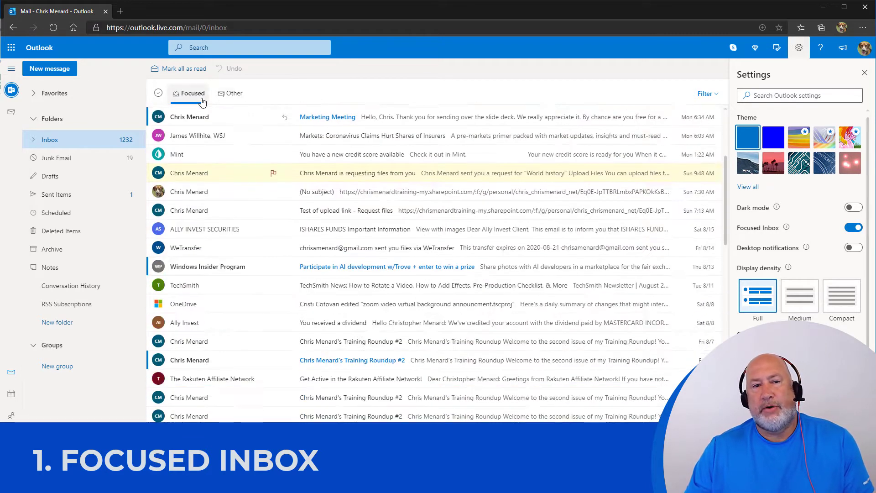
Switch the inbox list to the Other tab of messages
scroll(up, 3)
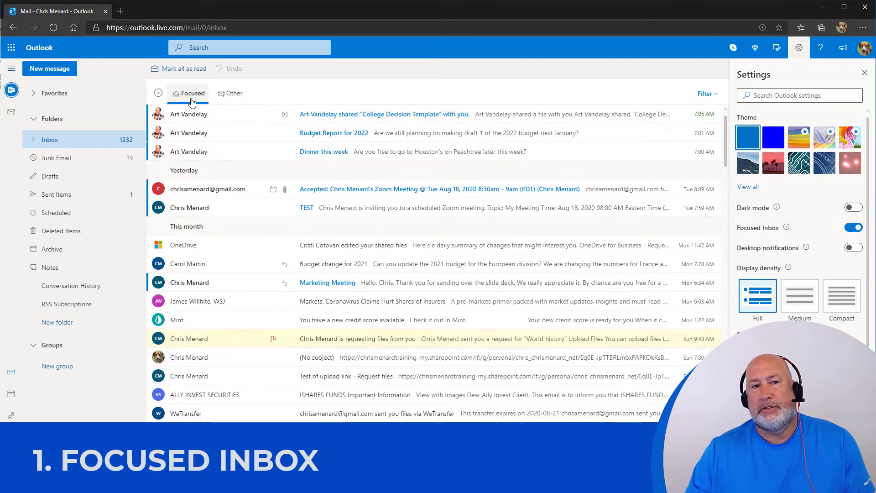
click(233, 93)
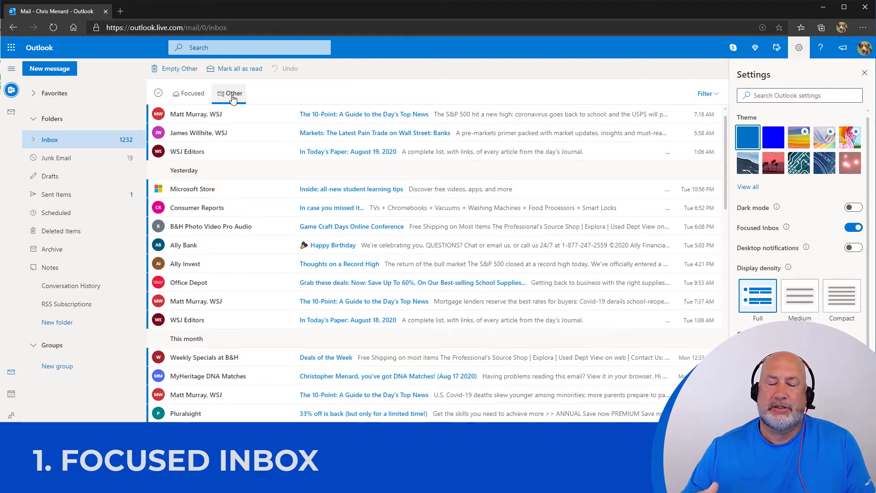
mouse_move(260, 114)
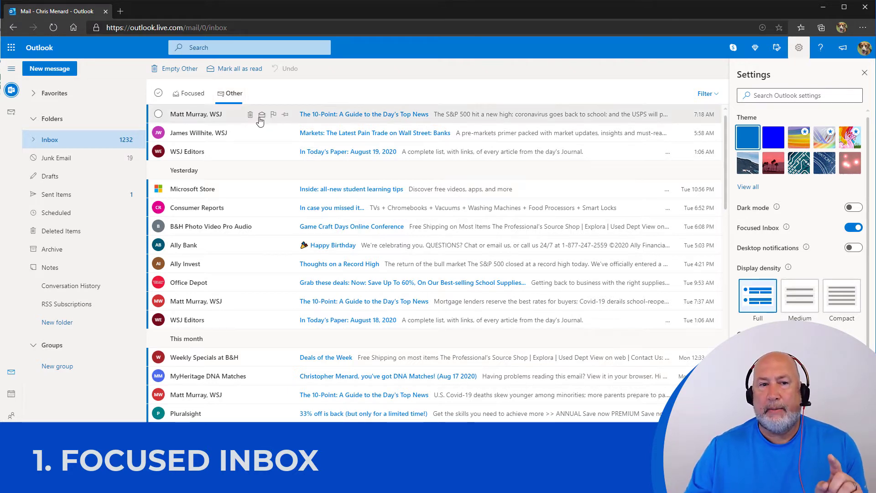
mouse_move(285, 121)
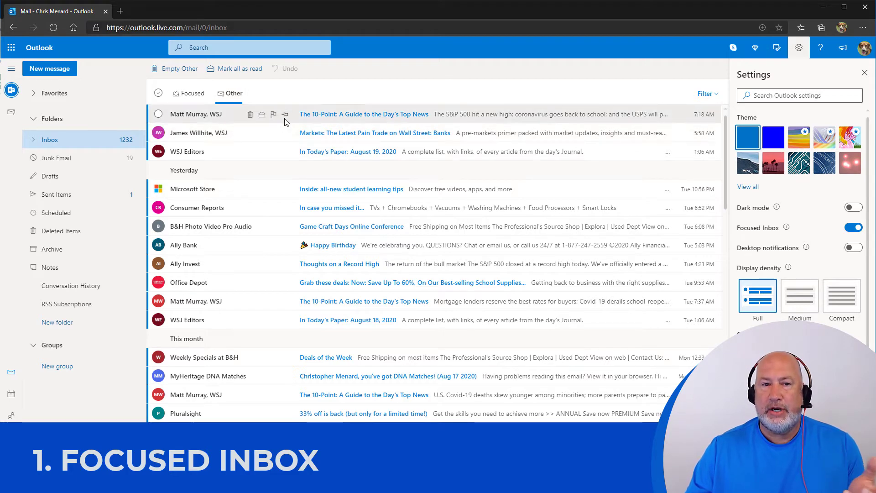
mouse_move(305, 122)
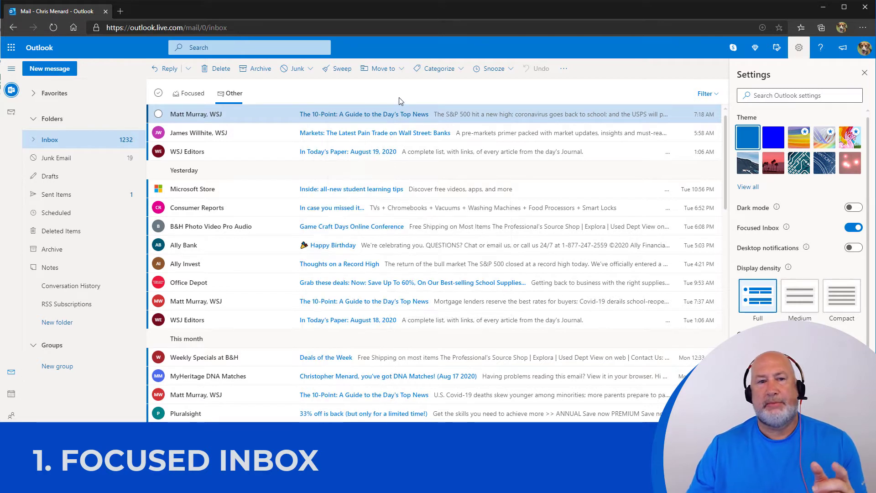
mouse_move(747, 193)
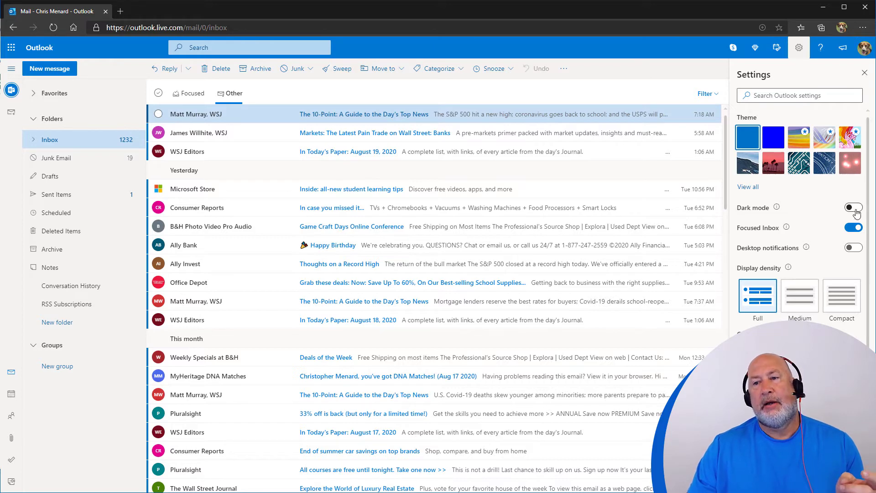
Switch dark mode on and back off, then close the settings pane
click(851, 207)
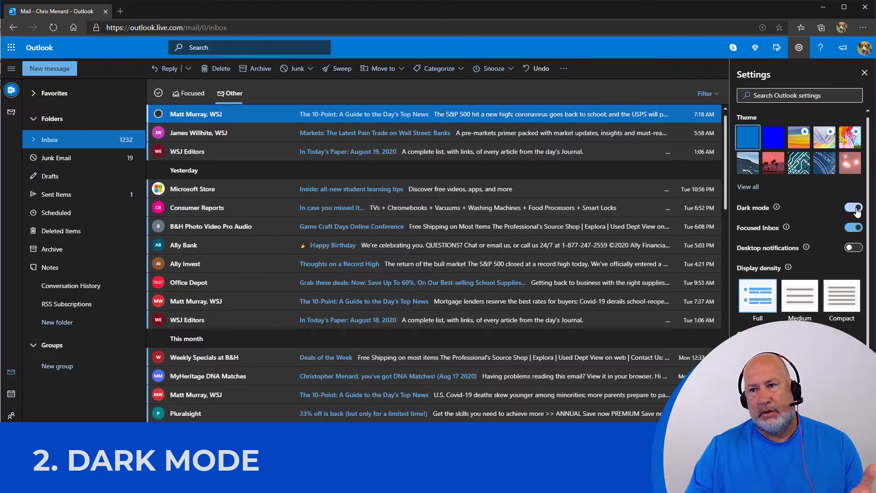
click(853, 207)
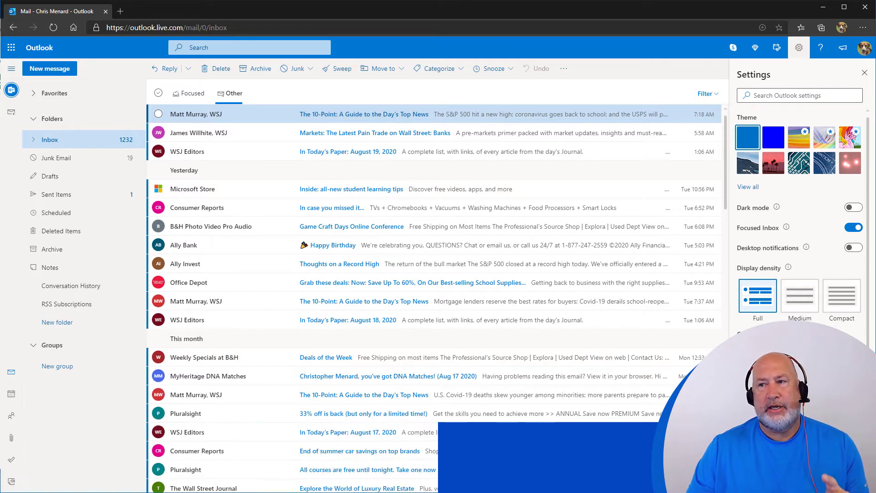
click(864, 73)
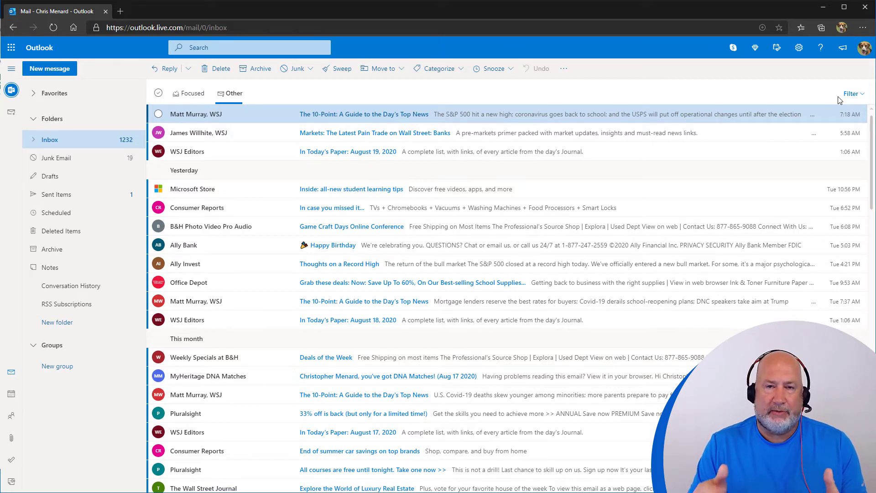
mouse_move(479, 46)
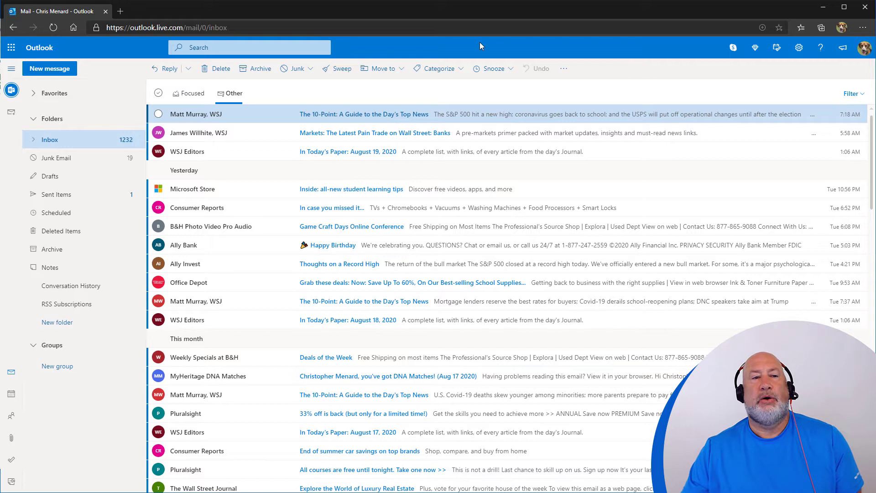
click(50, 68)
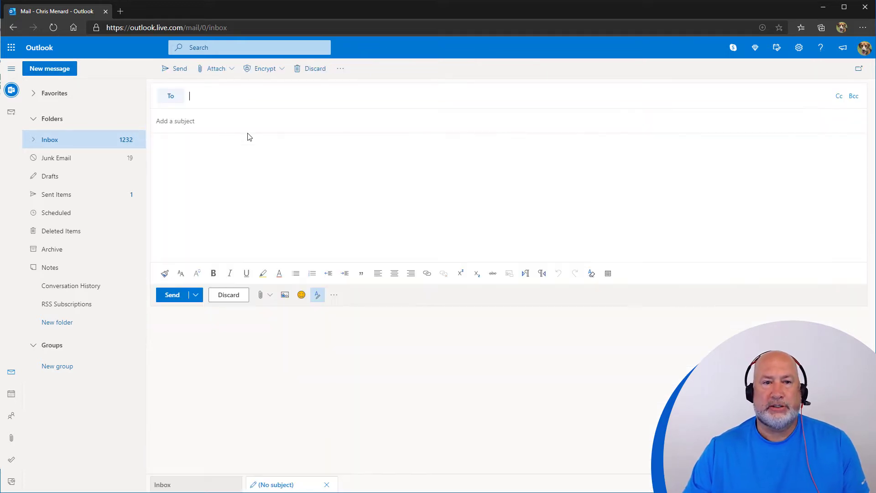
text(car)
click(509, 120)
text(be)
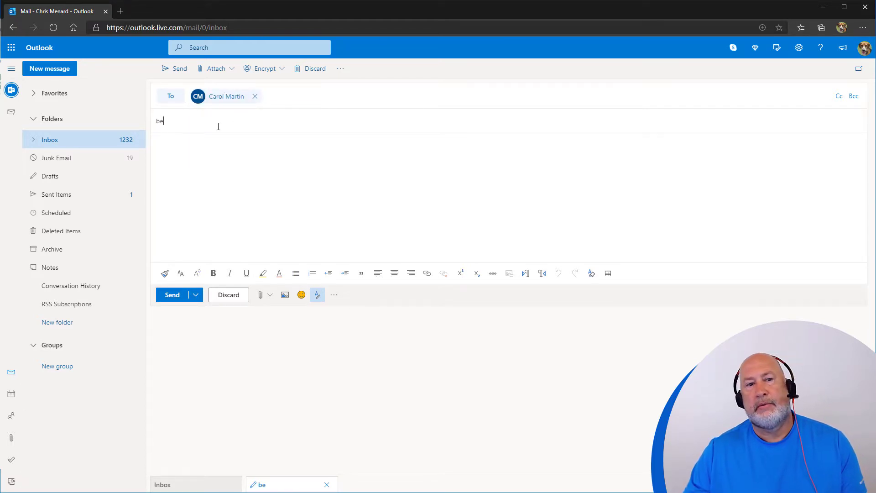
text(udget)
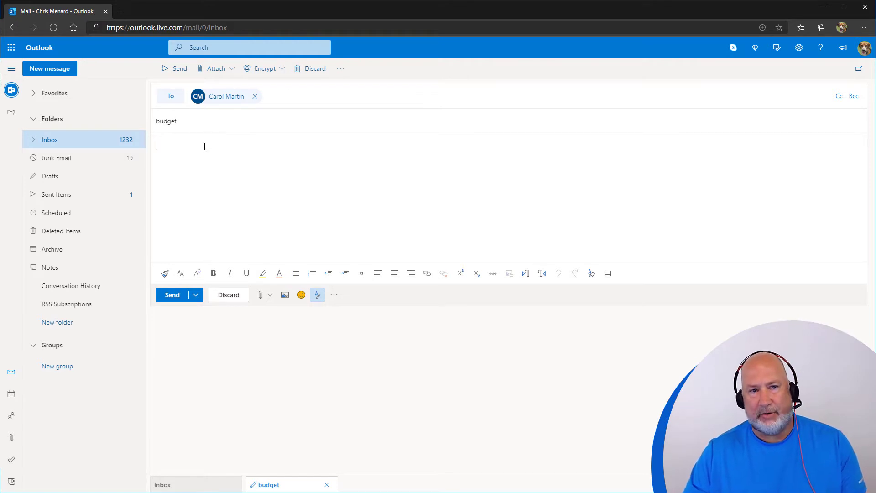
mouse_move(189, 123)
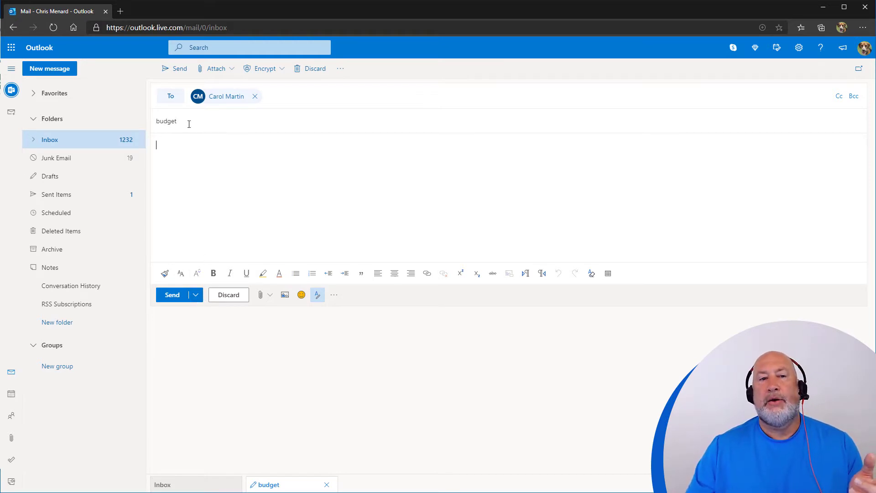
mouse_move(174, 69)
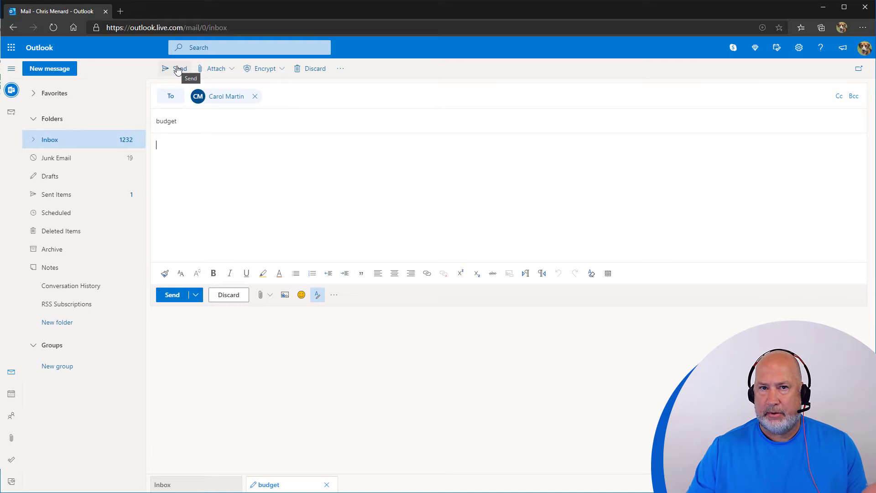
mouse_move(195, 299)
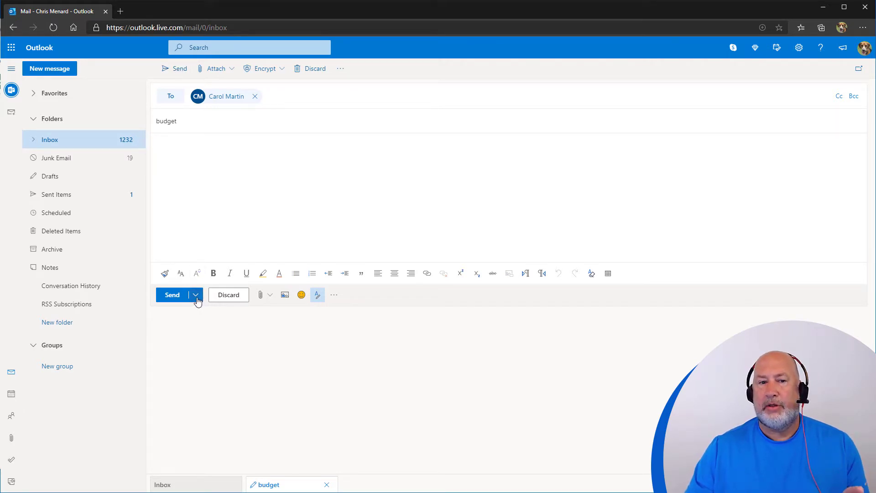
click(195, 294)
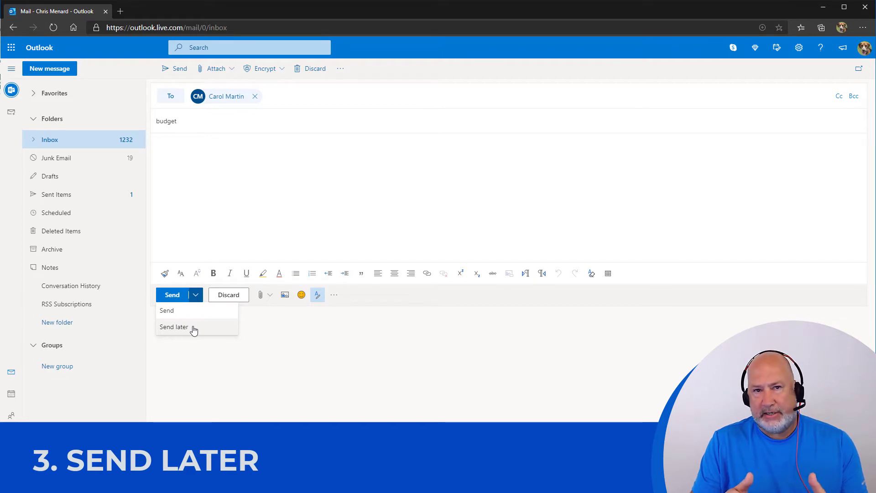
mouse_move(73, 192)
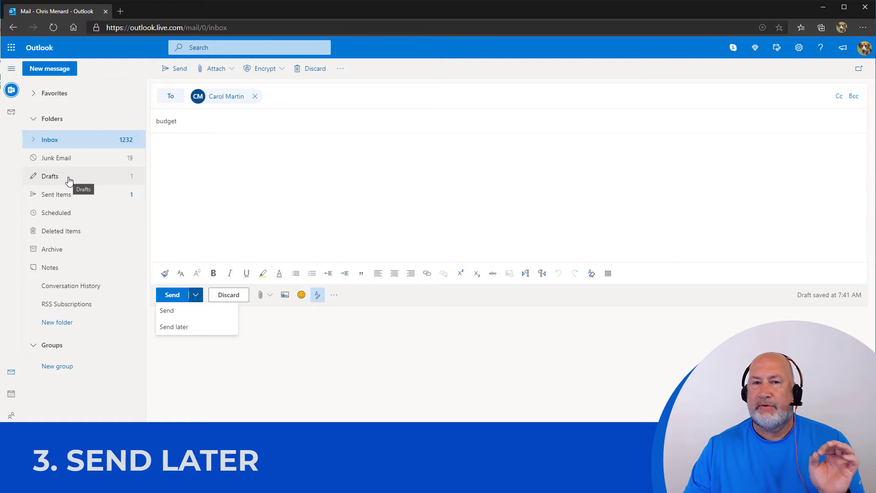
mouse_move(184, 327)
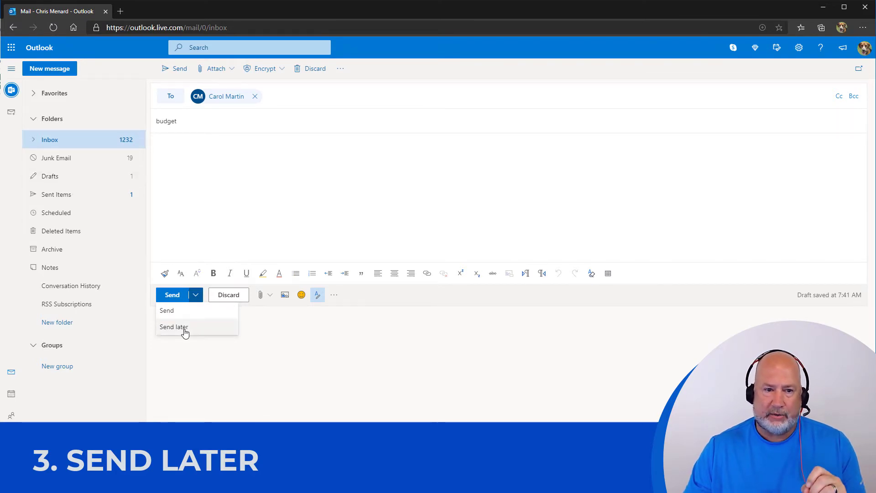
Schedule the email via Send later for August 19 at 7:44 AM
click(174, 327)
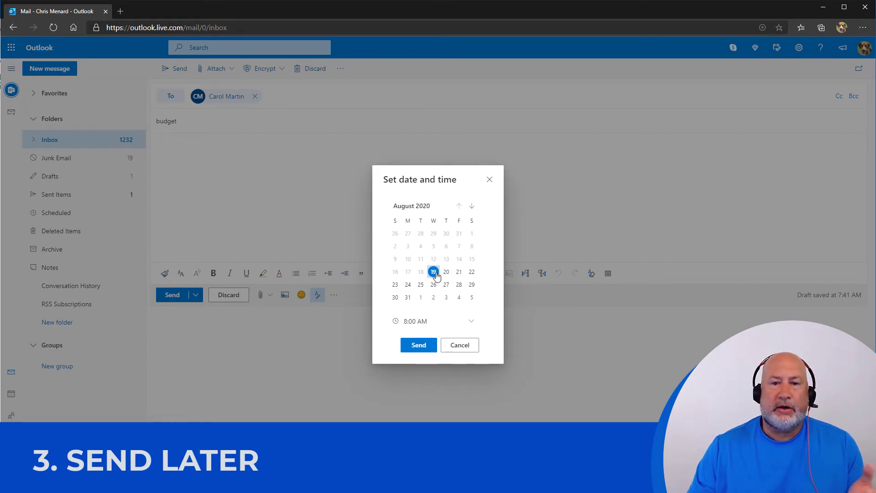
click(471, 320)
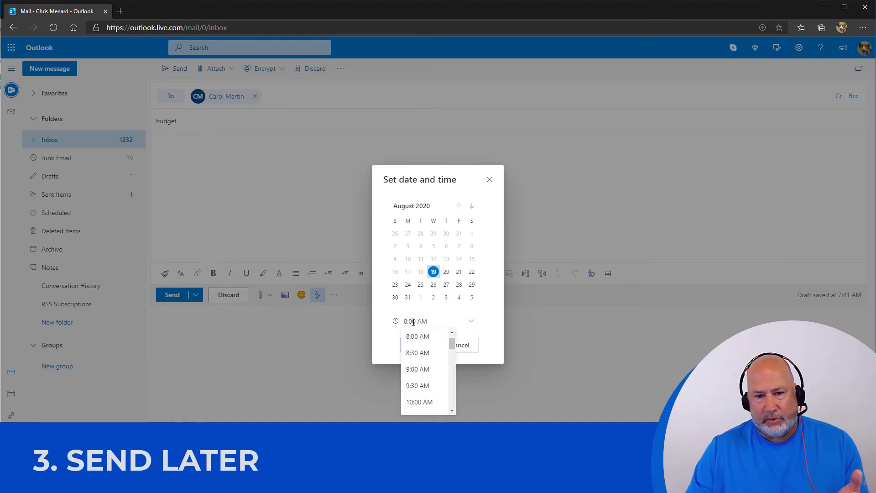
click(417, 336)
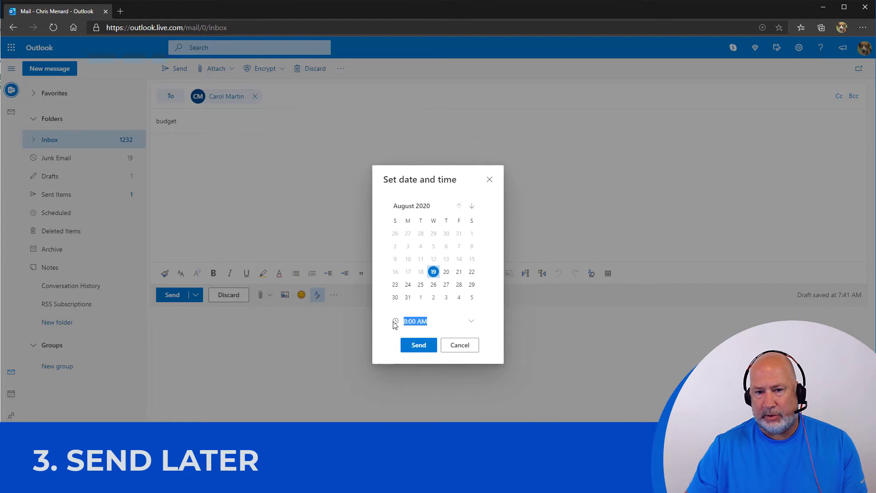
text(7:41 AM)
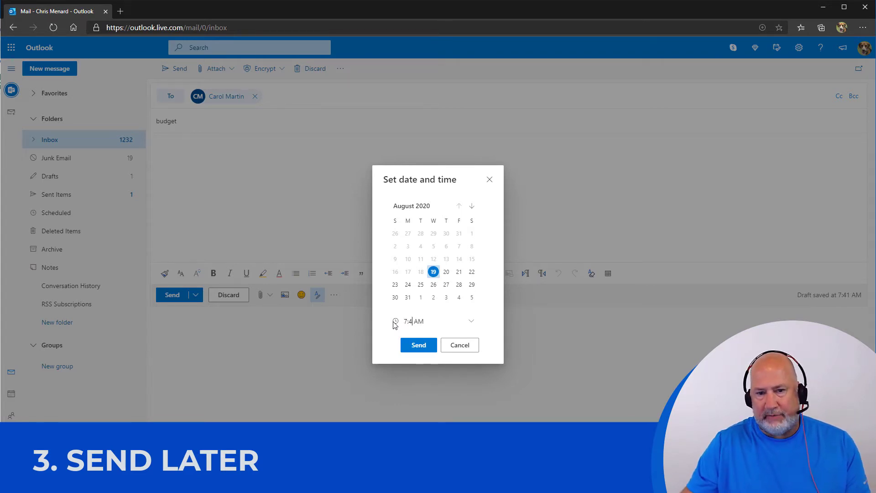
text(4)
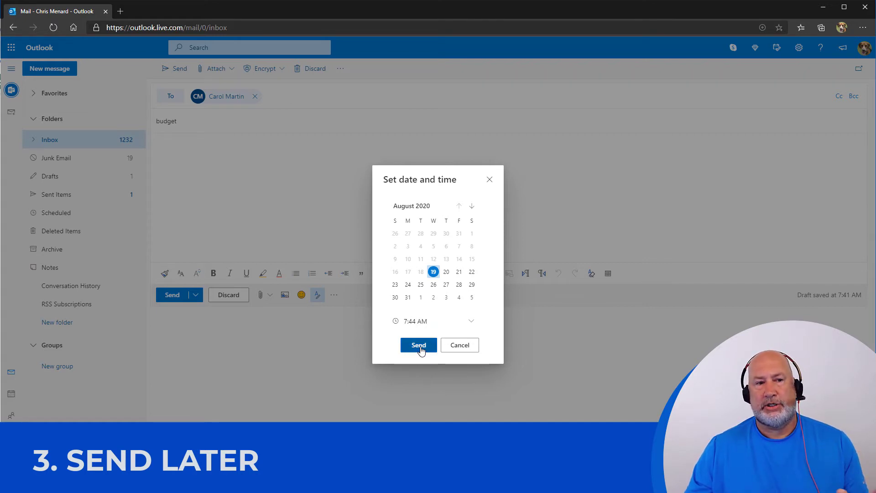
click(418, 345)
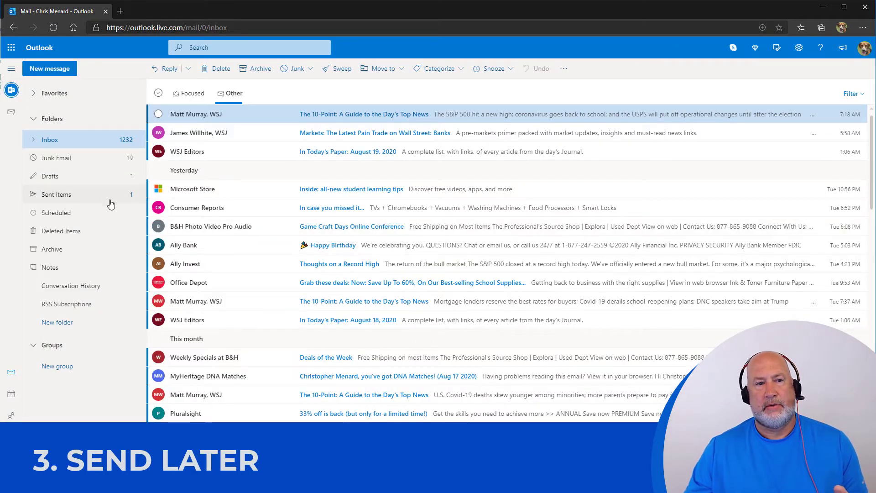
mouse_move(144, 189)
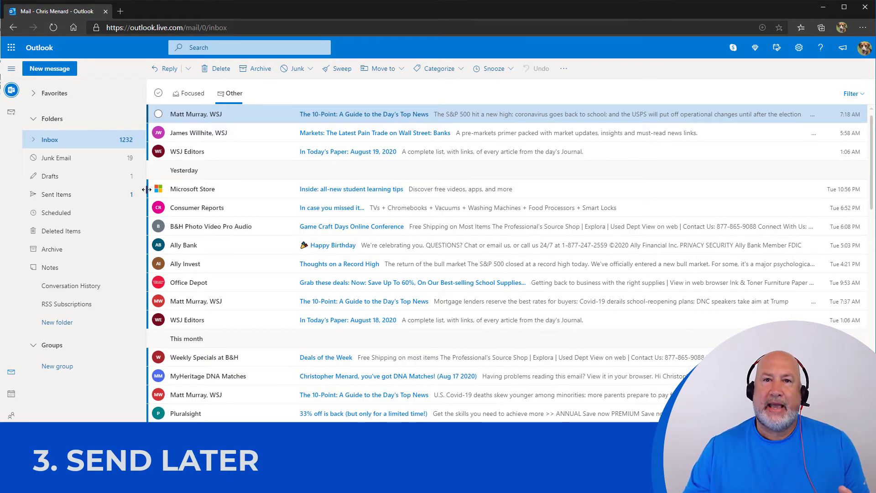
mouse_move(50, 176)
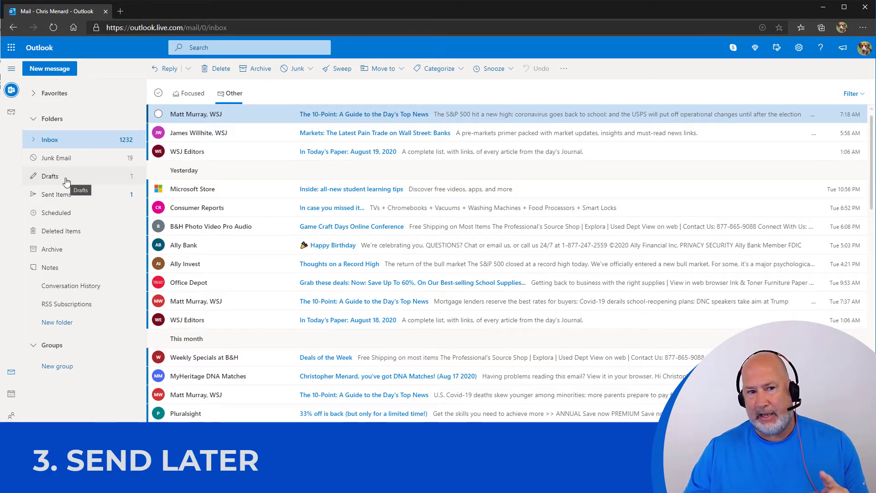
View the budget draft in Drafts showing it sends Wed 8/19 at 7:44 AM
click(50, 176)
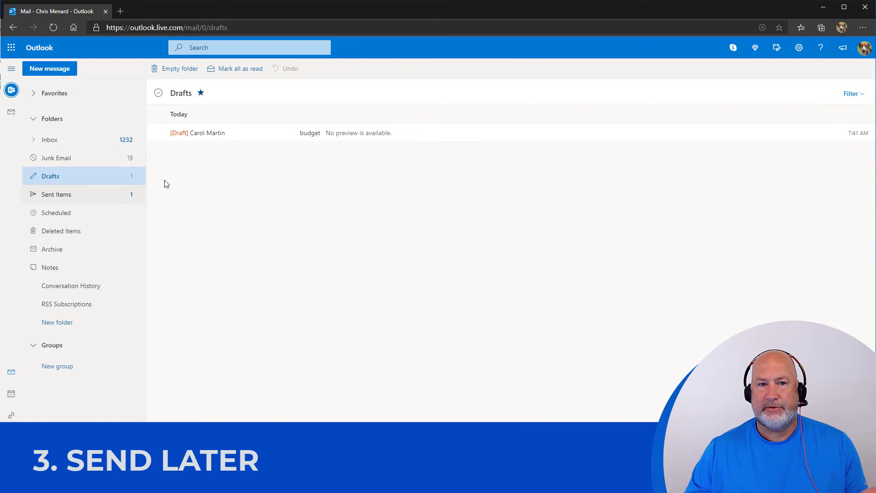
mouse_move(334, 133)
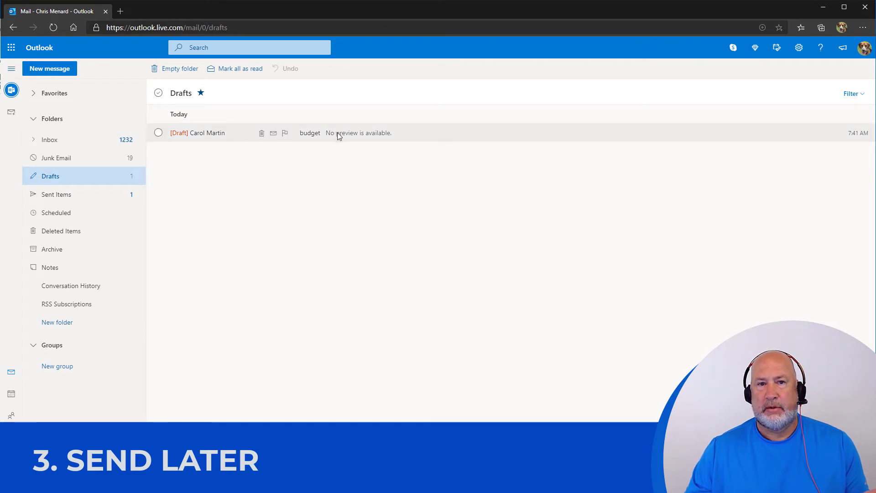
click(309, 132)
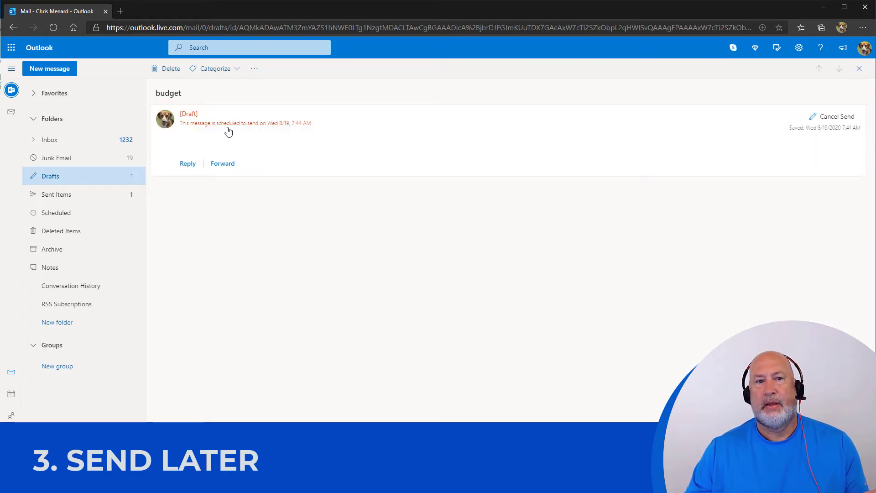
mouse_move(255, 133)
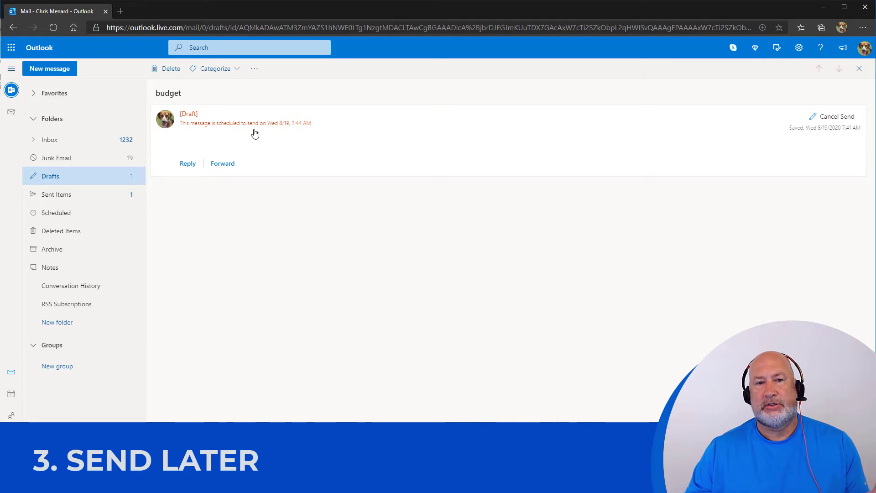
mouse_move(302, 130)
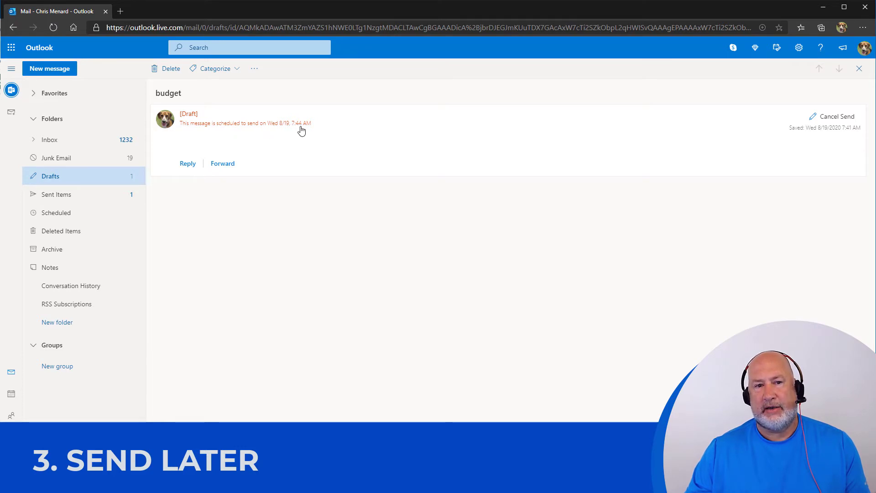
mouse_move(835, 116)
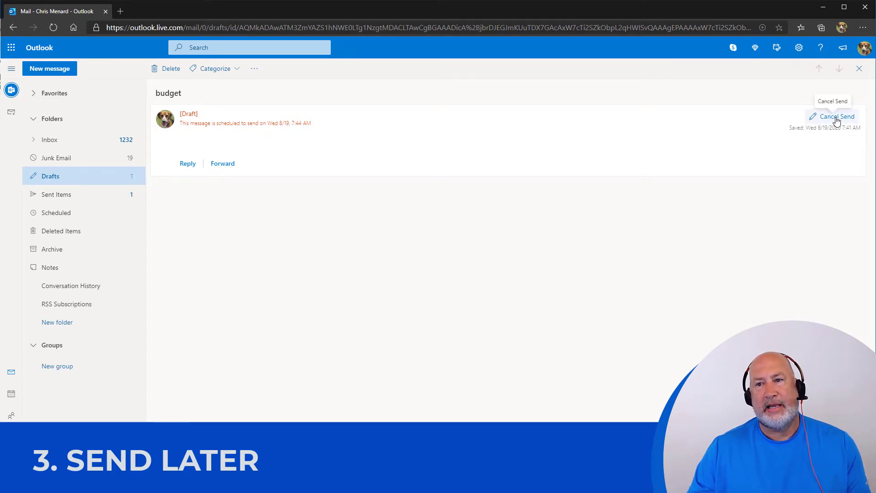
mouse_move(159, 135)
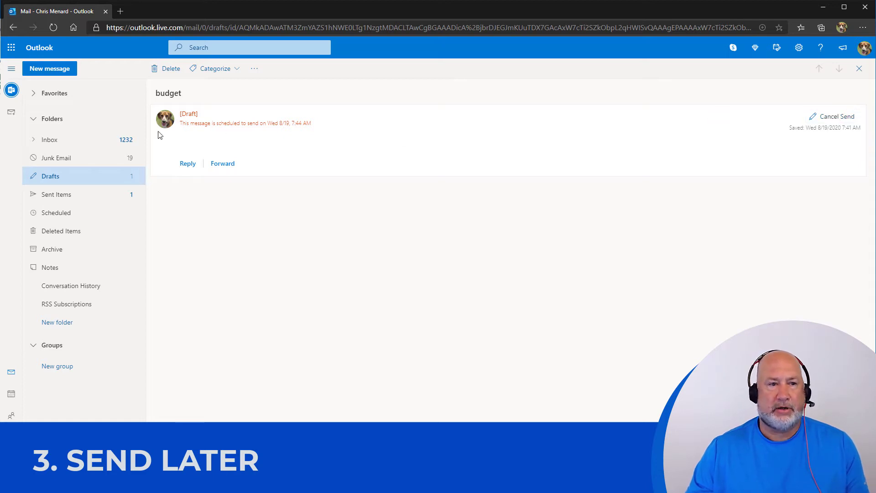
Return to the Inbox showing the Focused message list
click(49, 139)
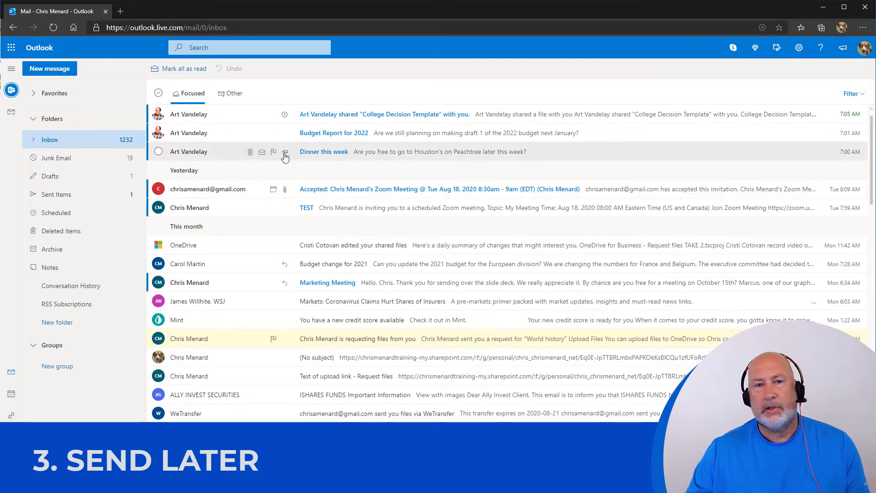
mouse_move(285, 151)
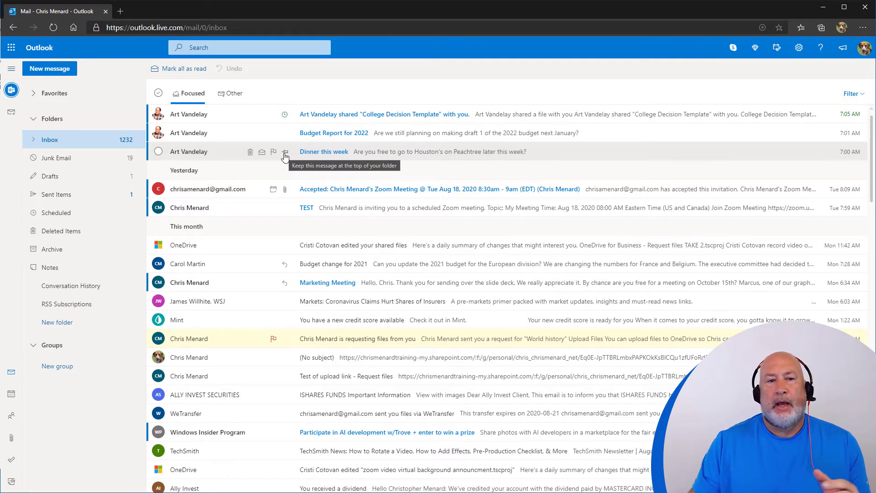
mouse_move(363, 117)
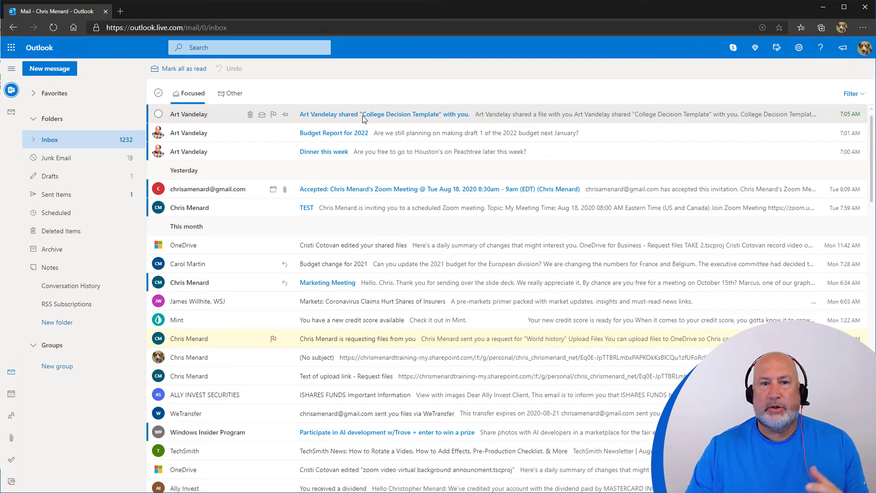
mouse_move(316, 176)
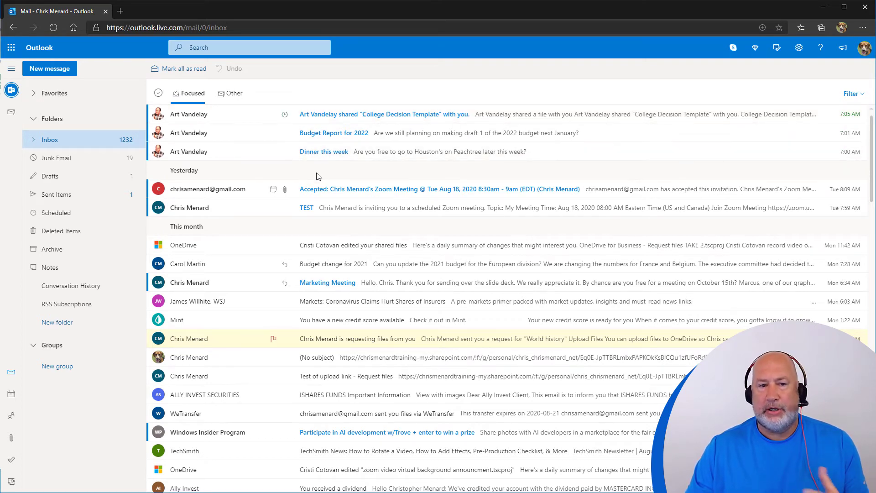
mouse_move(367, 157)
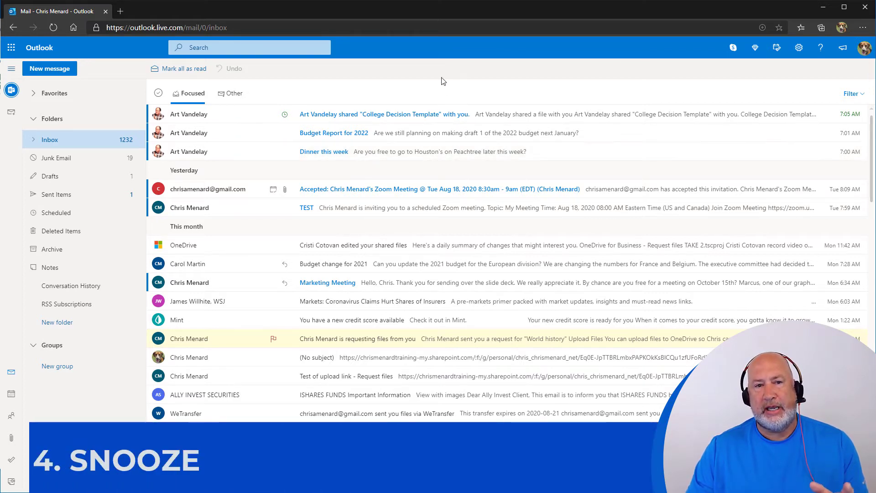
mouse_move(450, 73)
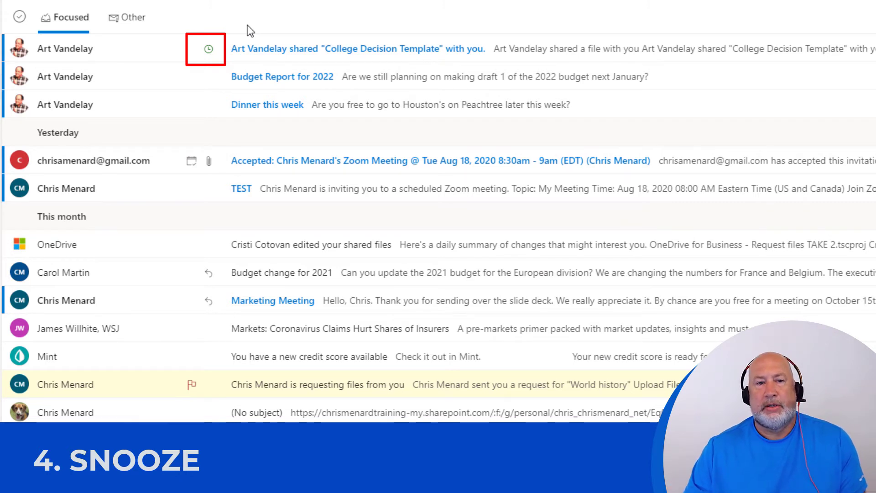
mouse_move(284, 244)
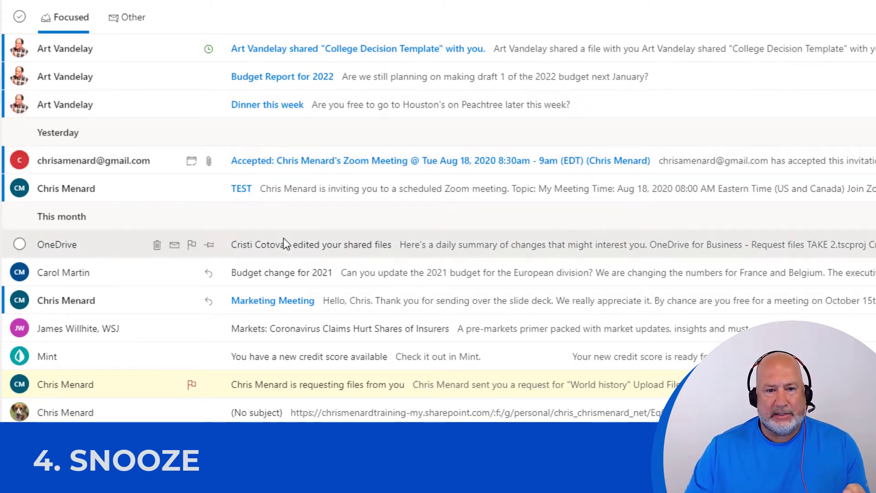
mouse_move(352, 285)
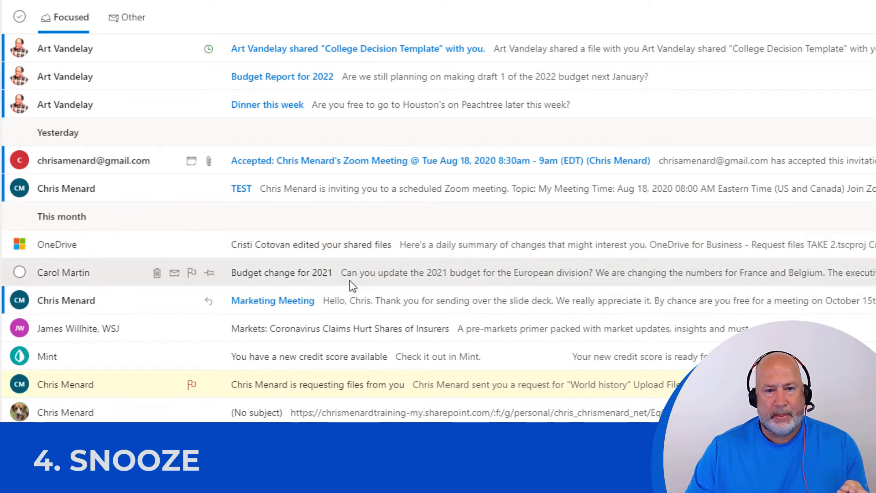
mouse_move(227, 250)
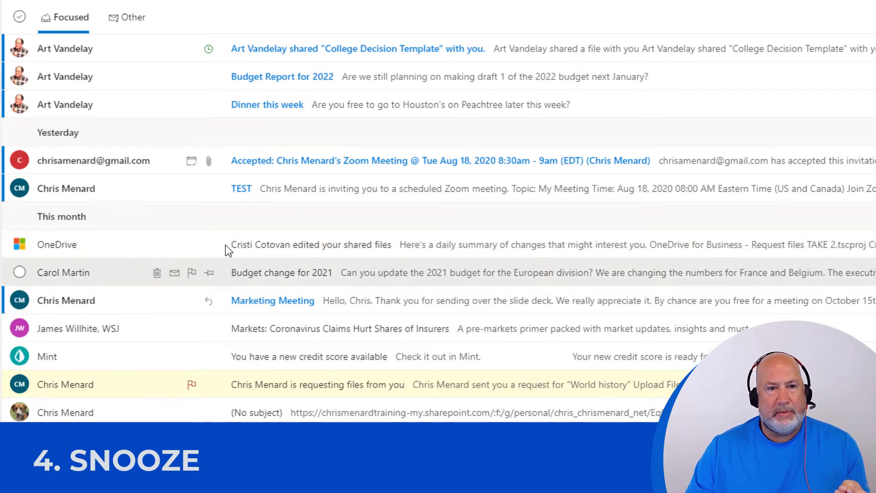
mouse_move(343, 104)
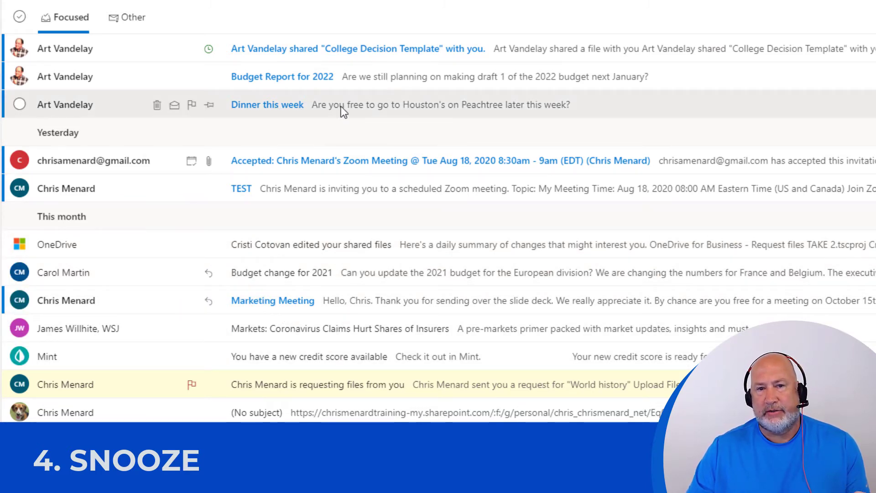
mouse_move(332, 110)
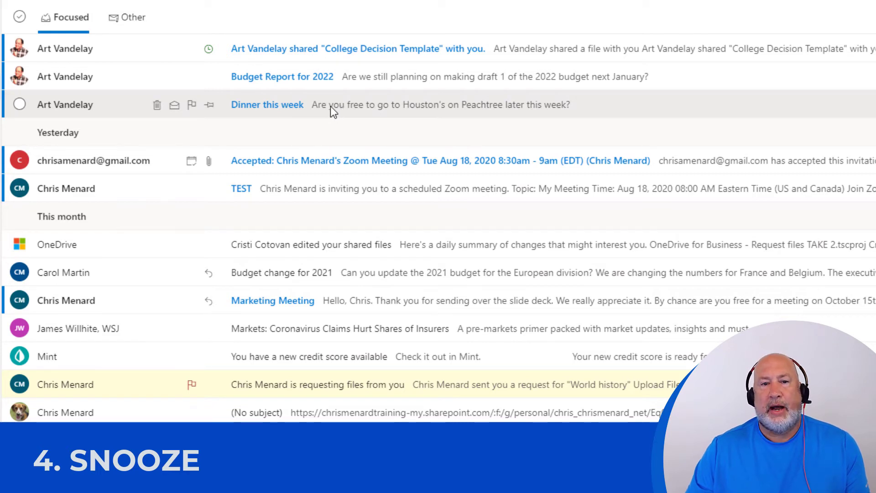
Select the Dinner this week message and list its snooze timing choices
right_click(332, 104)
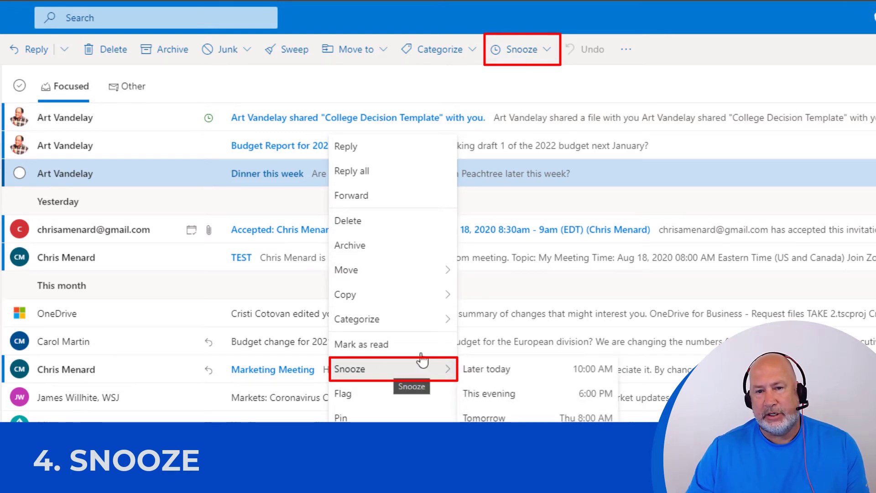
click(519, 49)
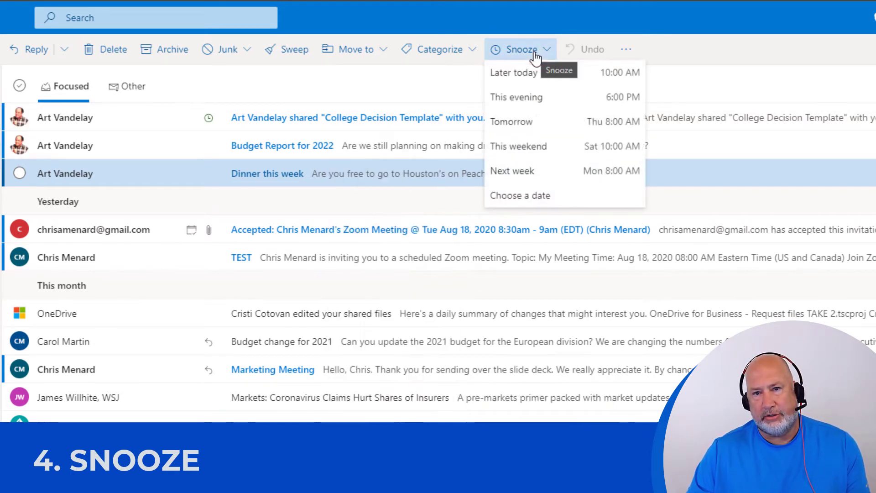
mouse_move(513, 73)
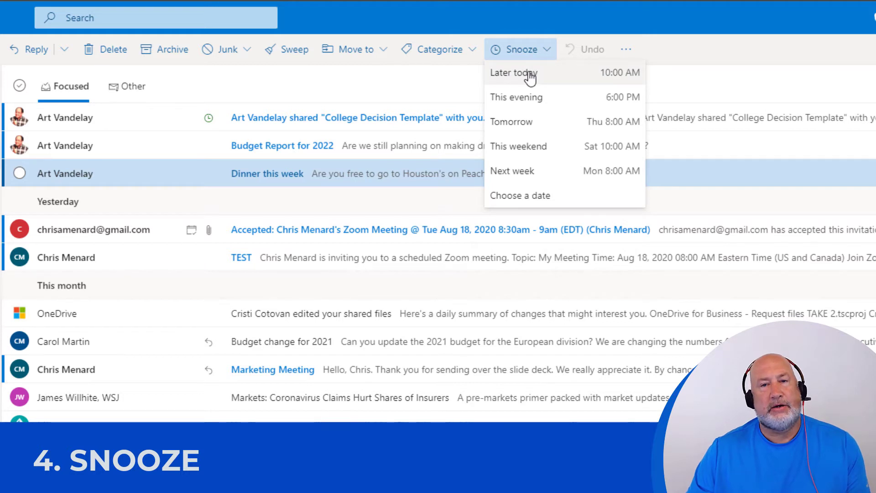
mouse_move(529, 97)
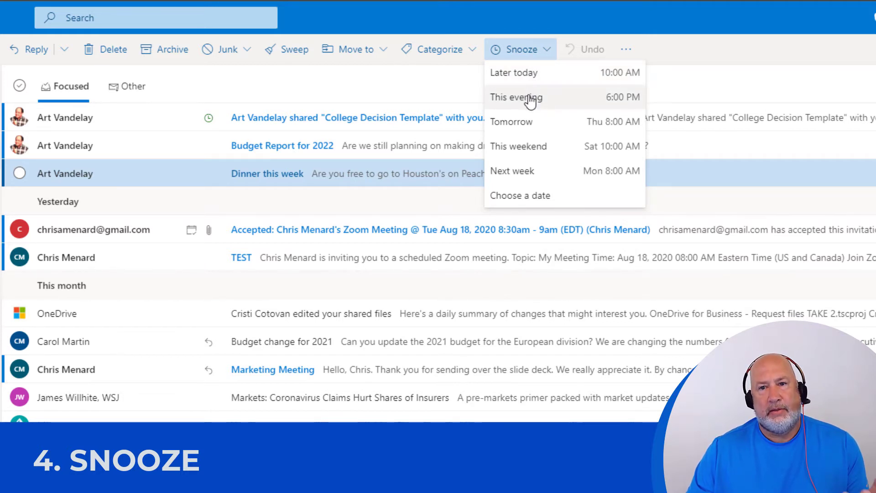
mouse_move(538, 198)
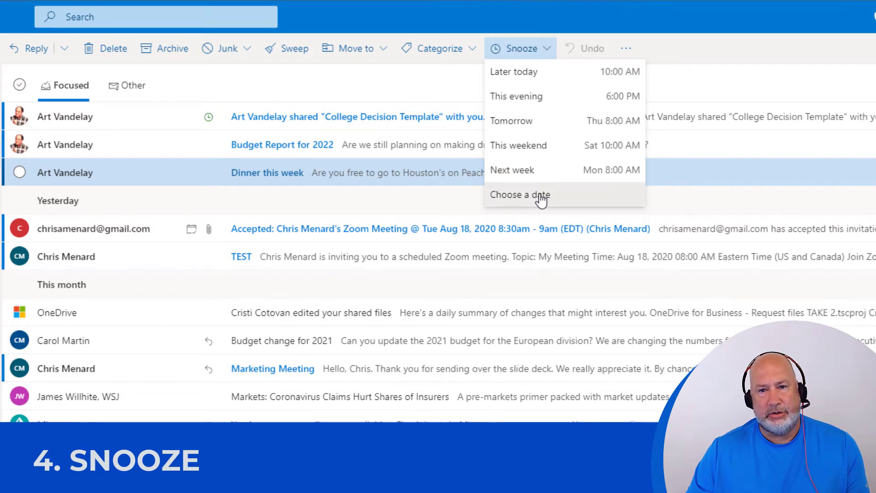
Snooze the message until a custom date of August 19 at 7:45 AM
click(519, 194)
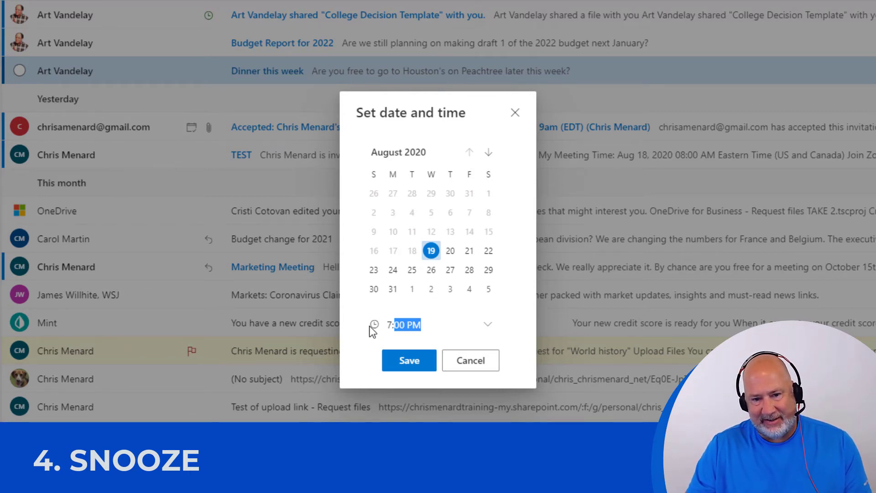
text(7:45)
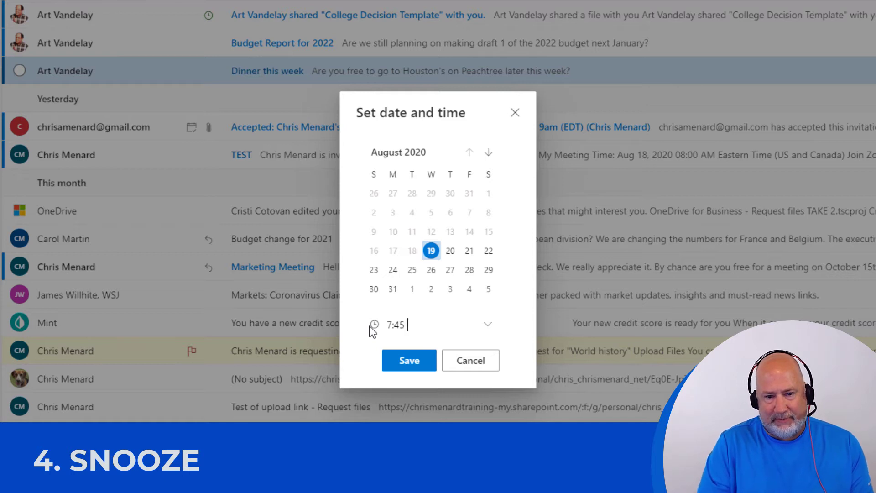
text(a)
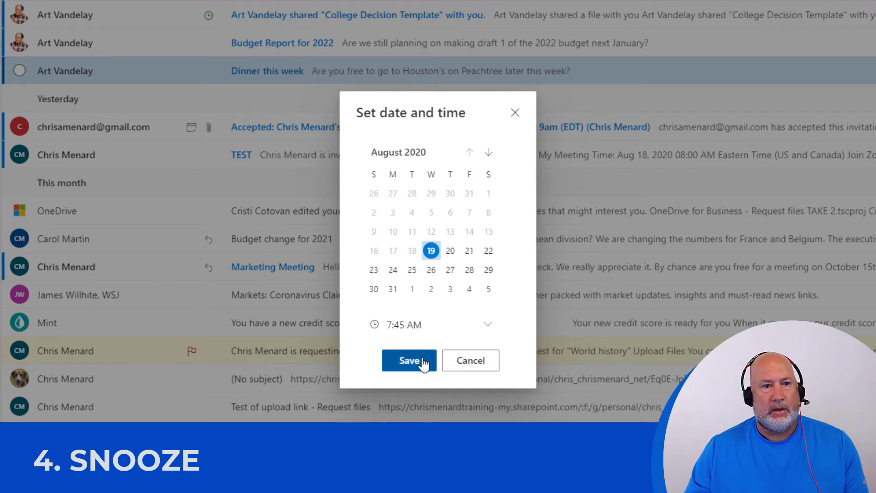
click(409, 360)
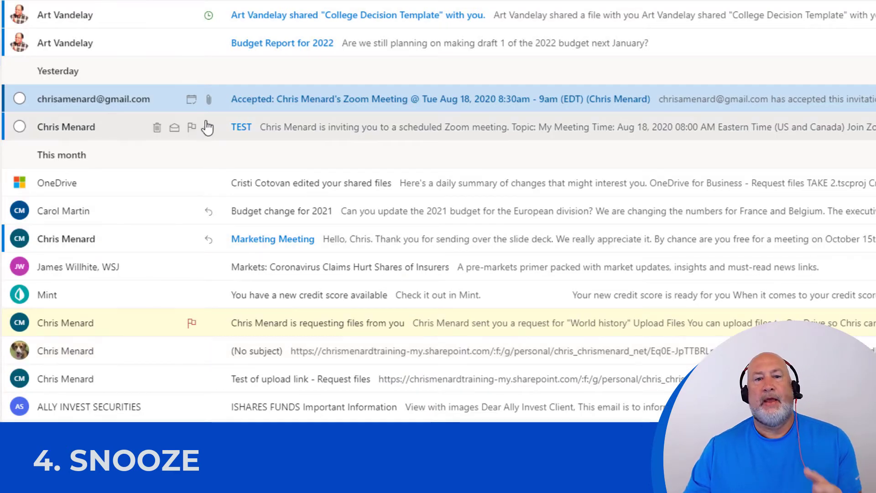
mouse_move(176, 78)
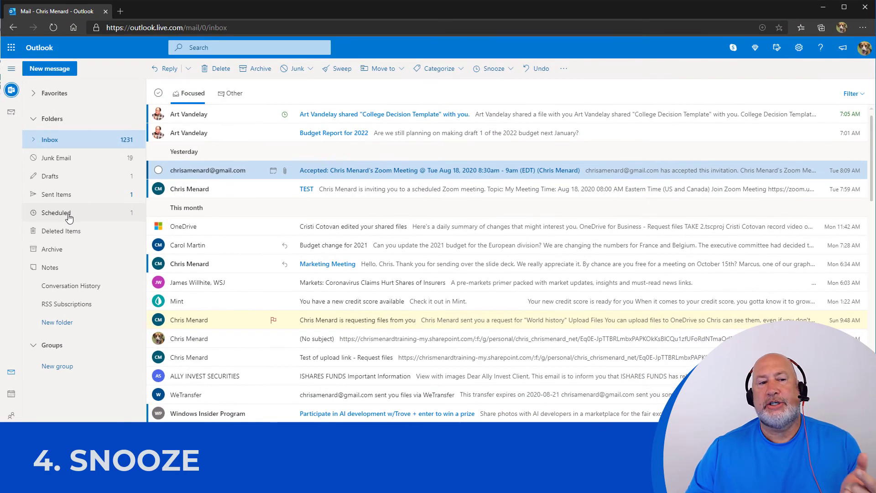
mouse_move(56, 212)
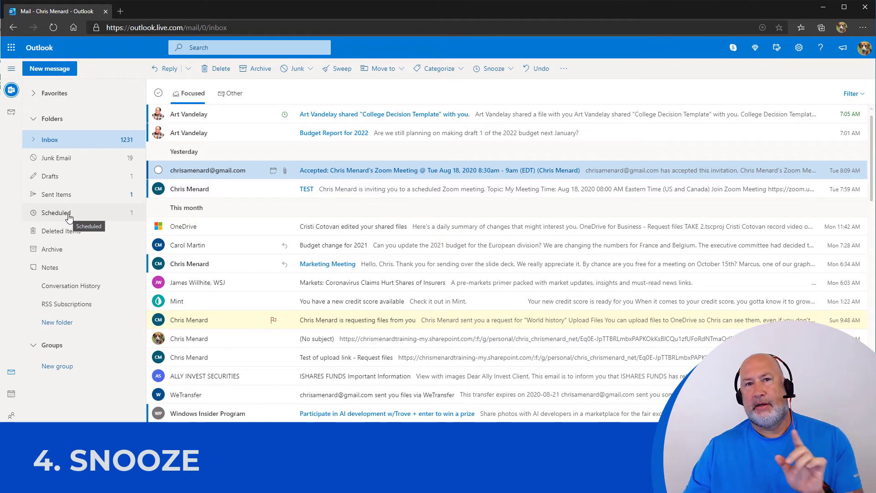
mouse_move(189, 188)
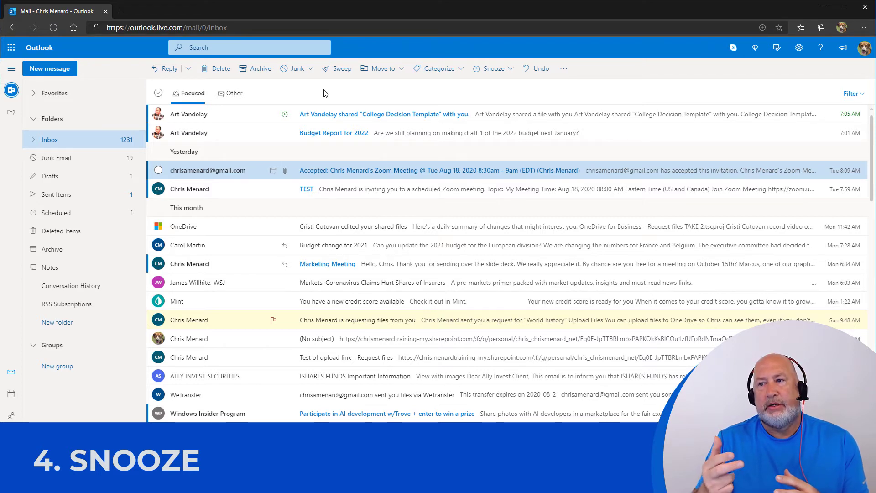
scroll(down, 3)
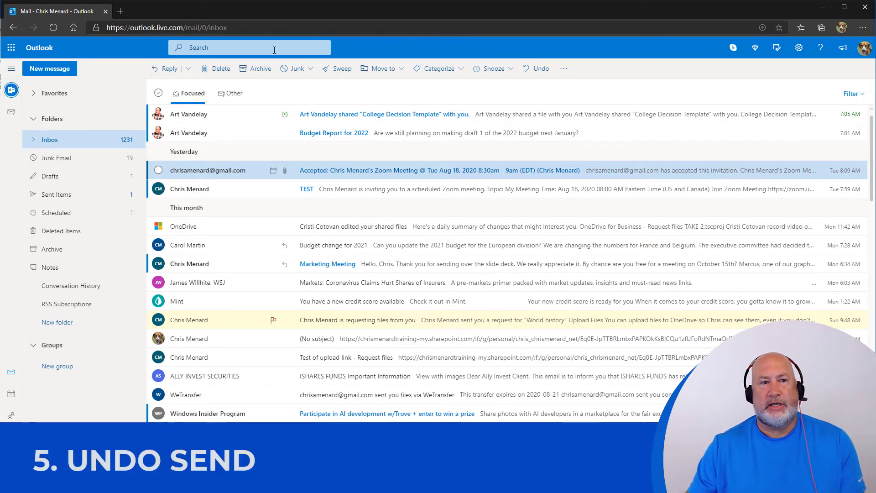
Go from the quick settings panel into the full Outlook settings
scroll(down, 3)
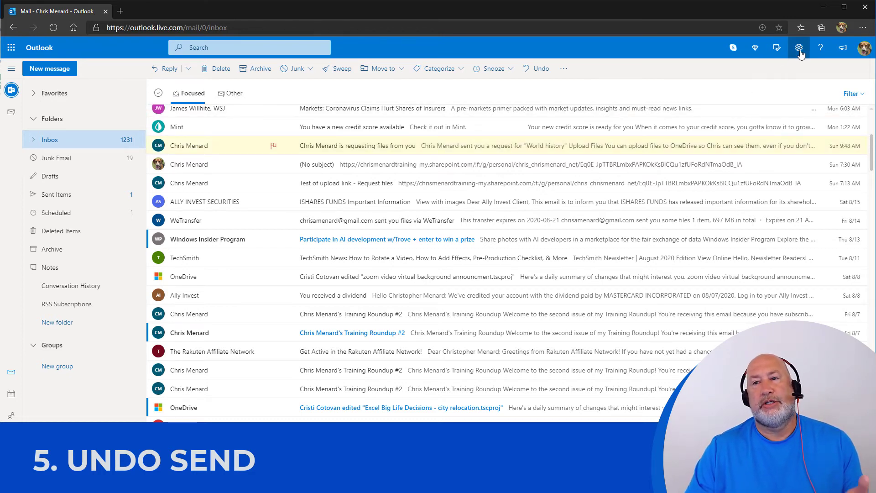
click(799, 47)
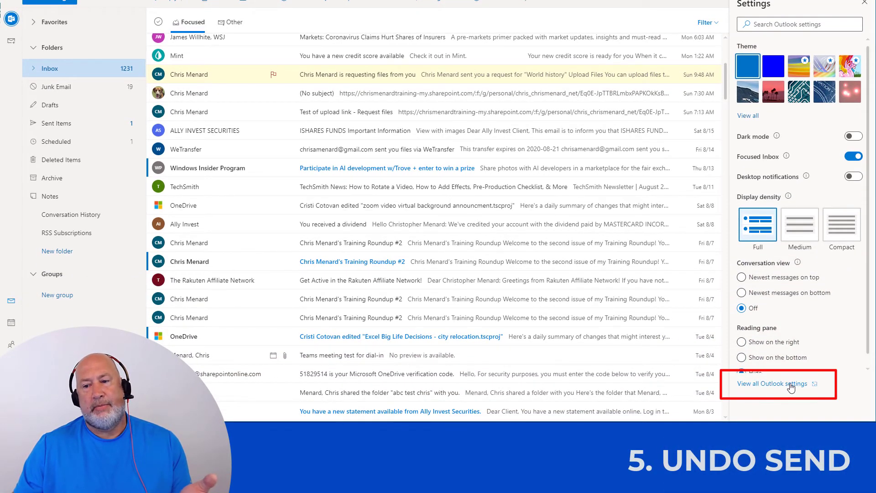
click(772, 383)
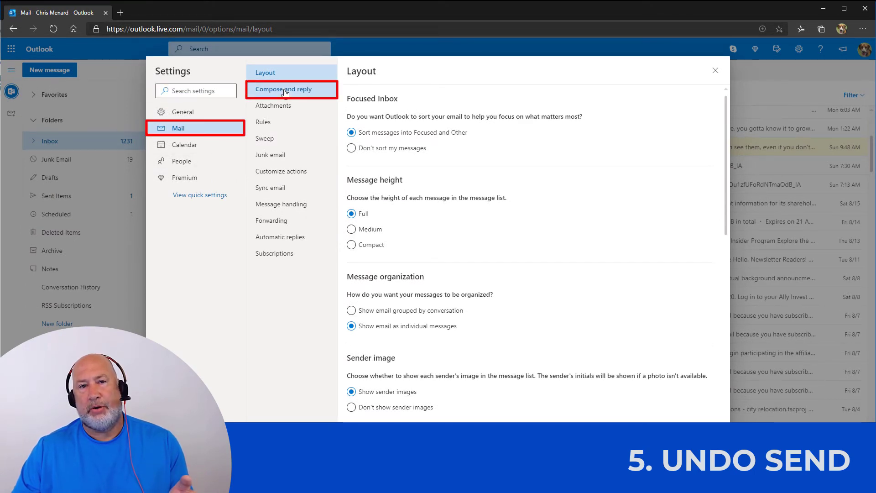
Show the Compose and reply settings down to the Undo send section
click(291, 88)
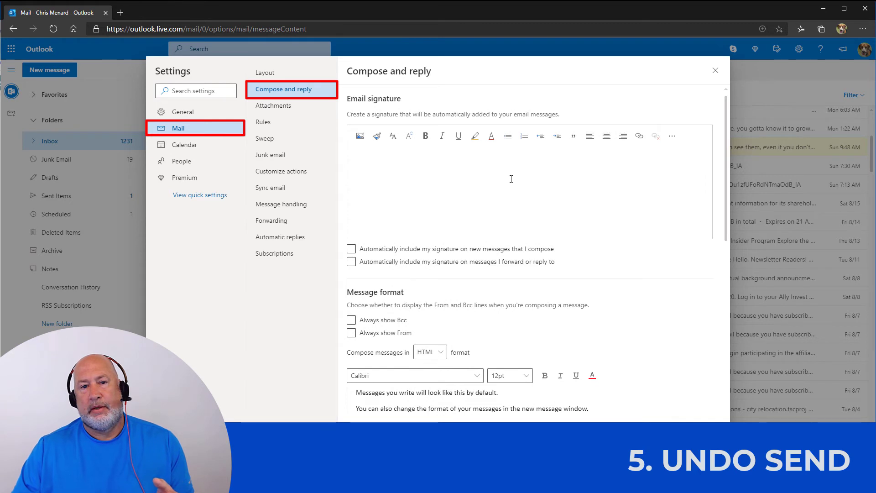
scroll(down, 3)
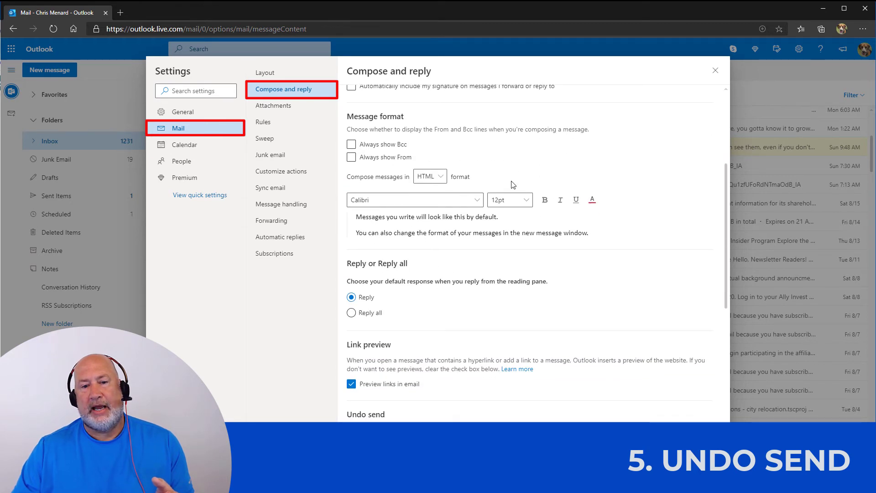
scroll(down, 3)
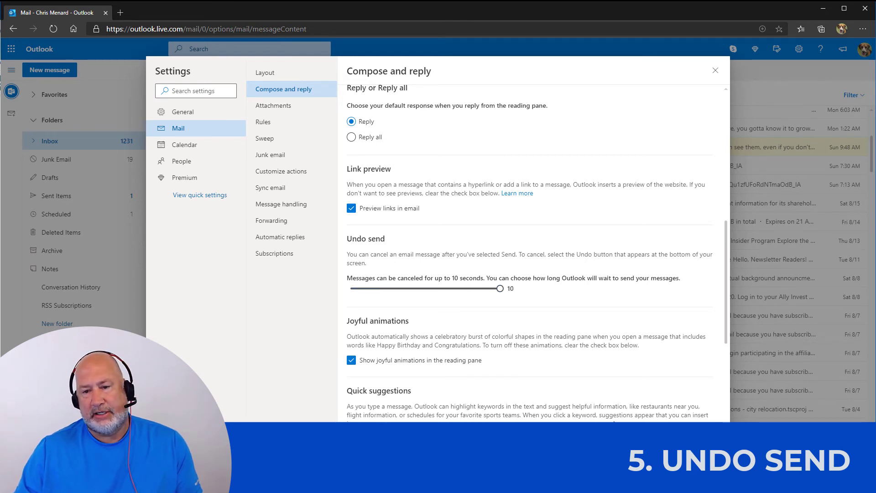
mouse_move(506, 319)
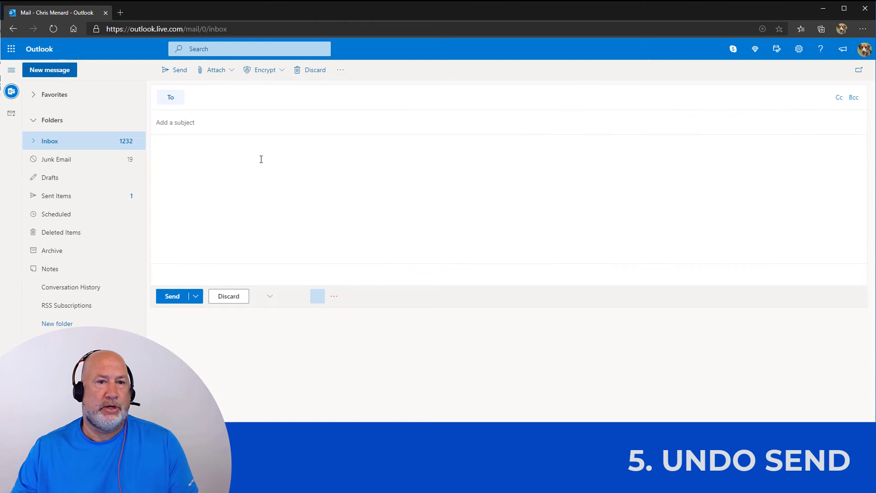
text(carol)
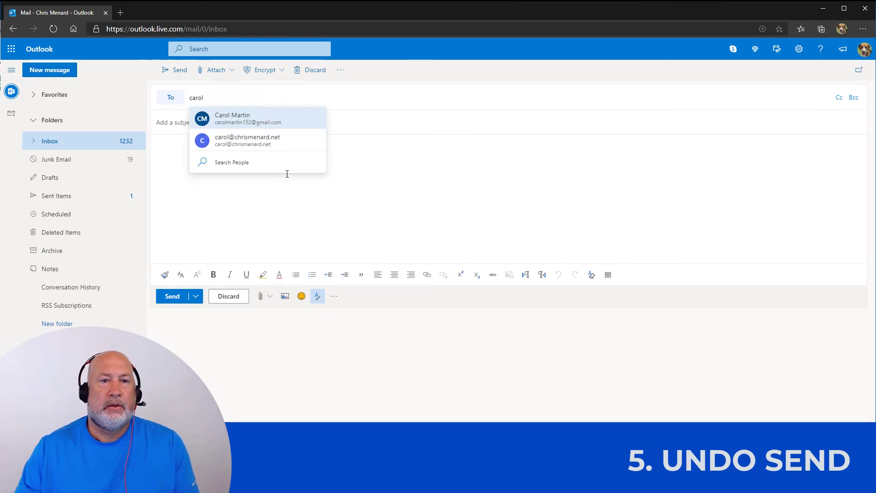
click(232, 118)
text(terfwe)
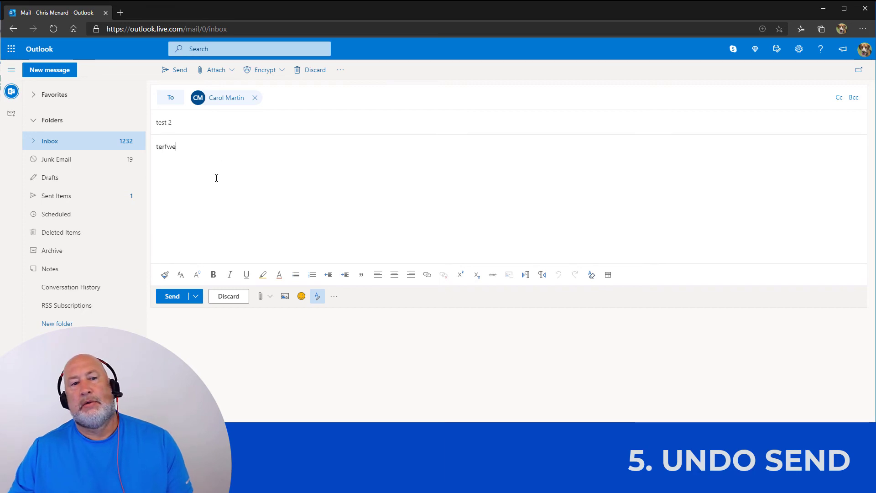
click(172, 295)
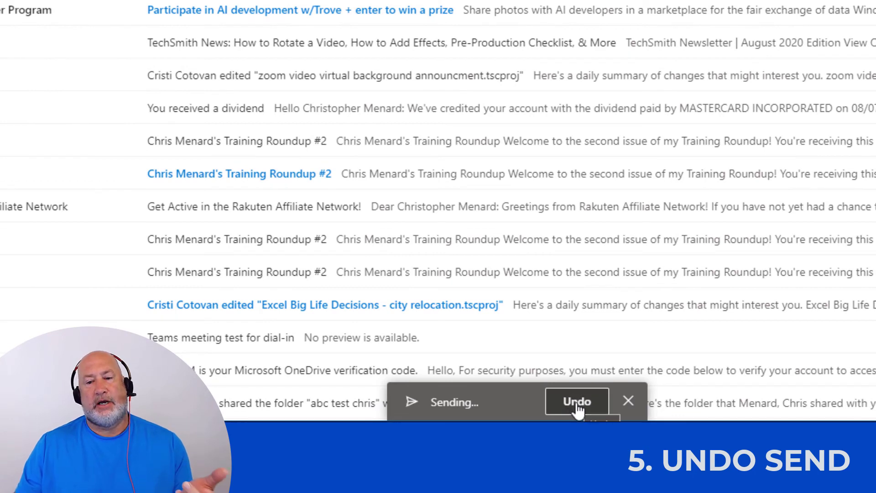
Undo the send during the delay, then send the test 2 email again
click(577, 401)
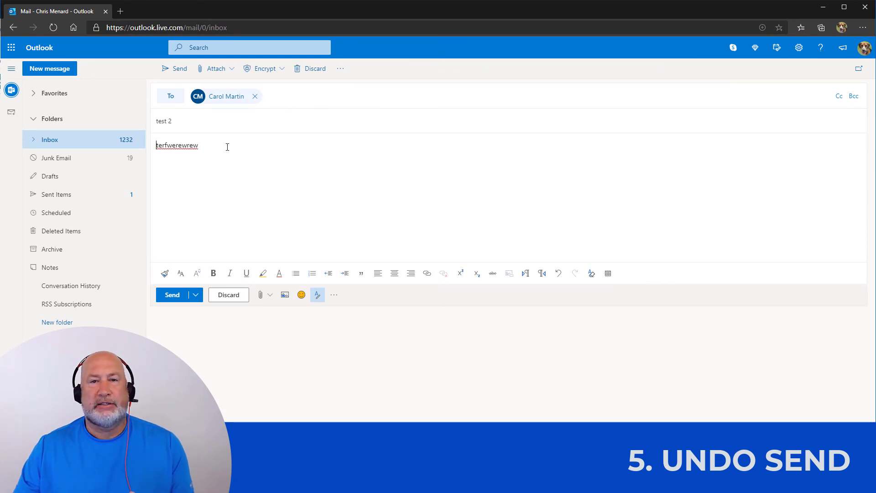
mouse_move(173, 297)
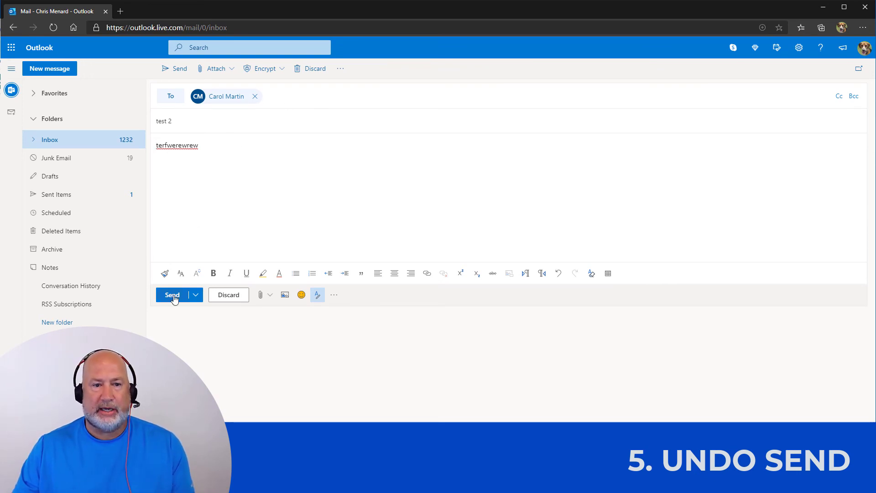
click(171, 295)
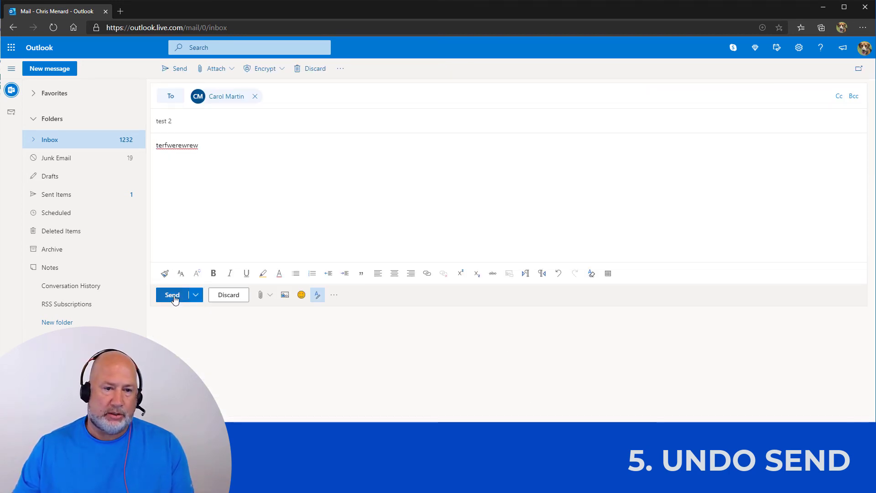
click(172, 295)
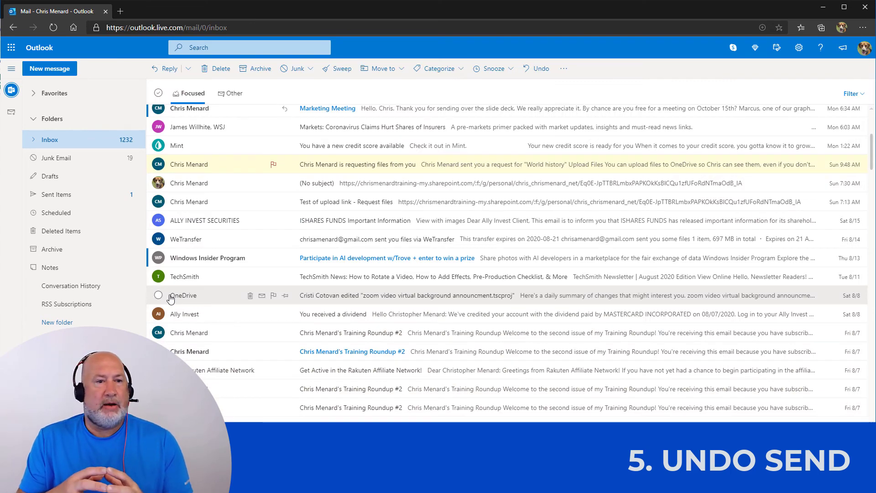
mouse_move(217, 307)
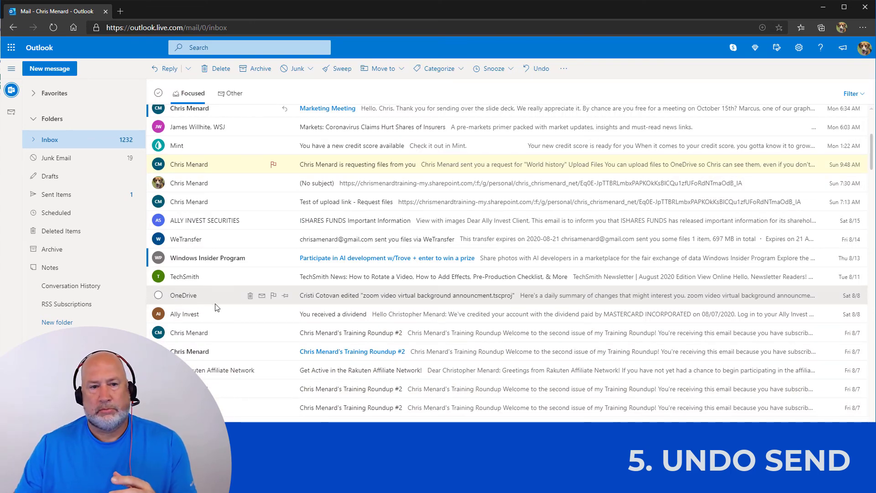
Switch to Sent Items, where the resent test 2 email heads today's list
scroll(up, 3)
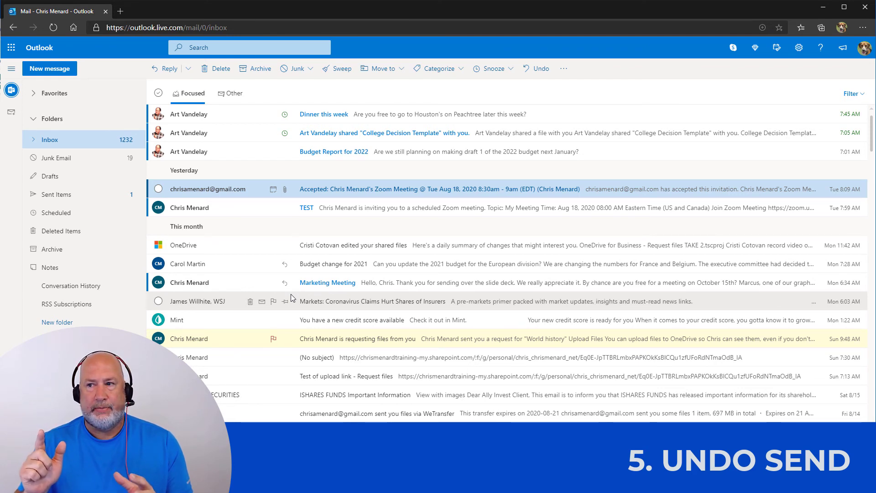
mouse_move(79, 197)
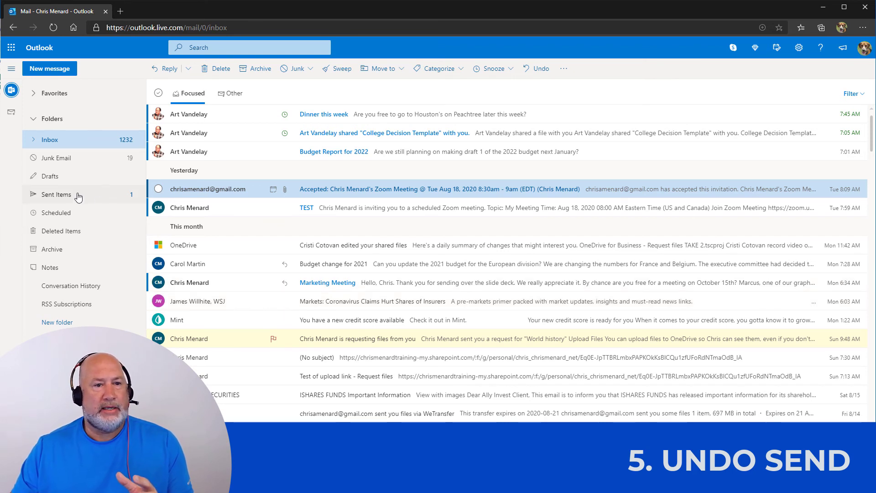
mouse_move(61, 162)
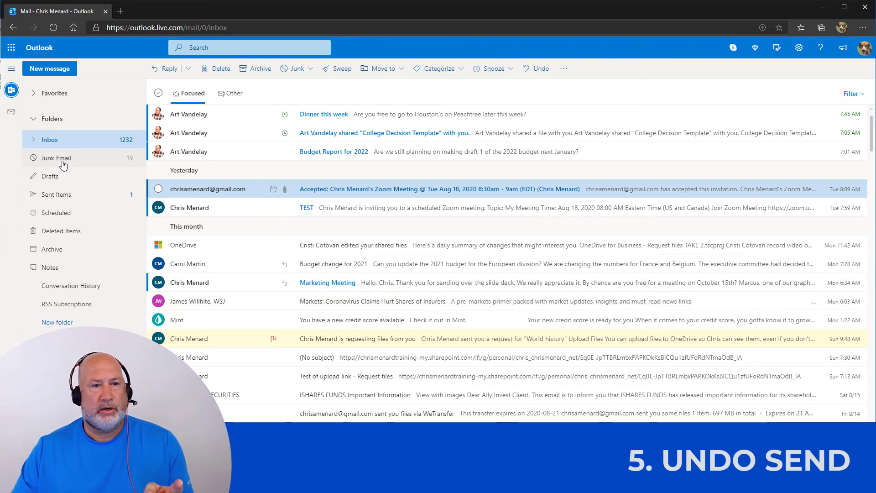
mouse_move(61, 182)
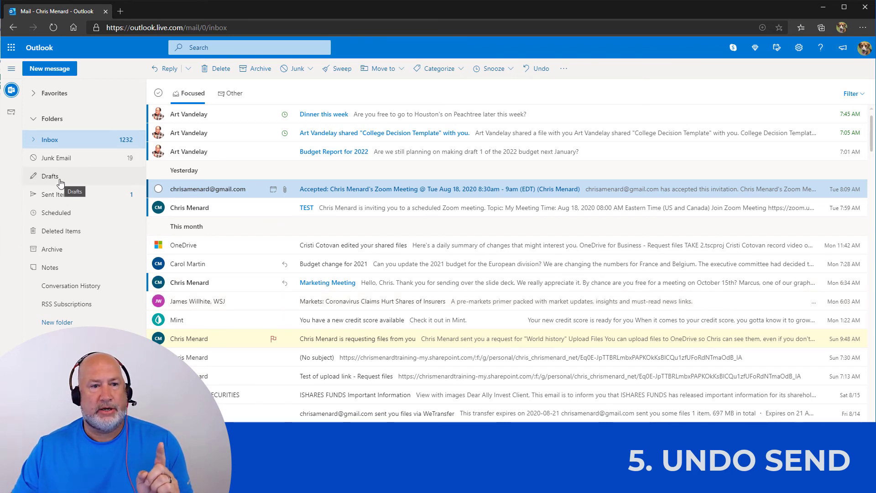
mouse_move(66, 197)
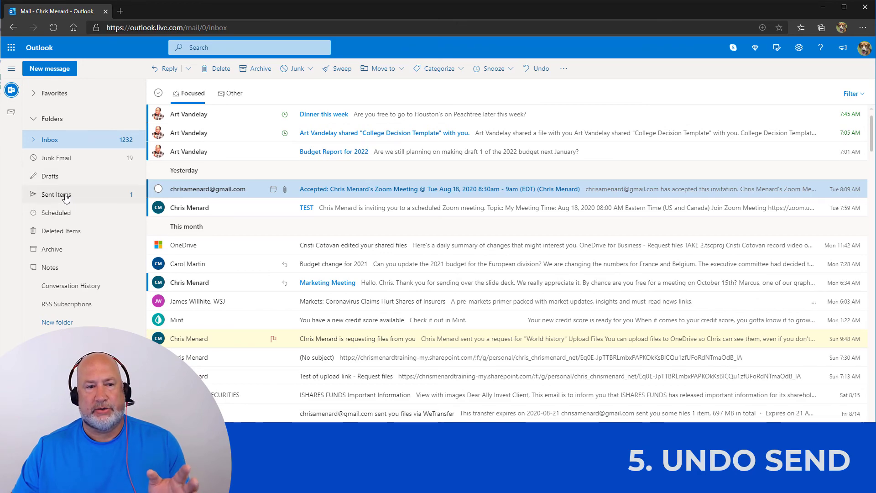
click(57, 194)
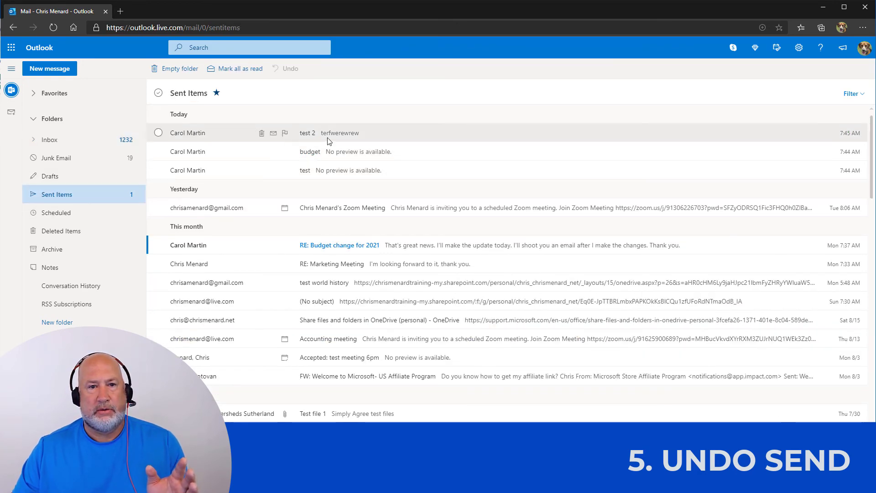